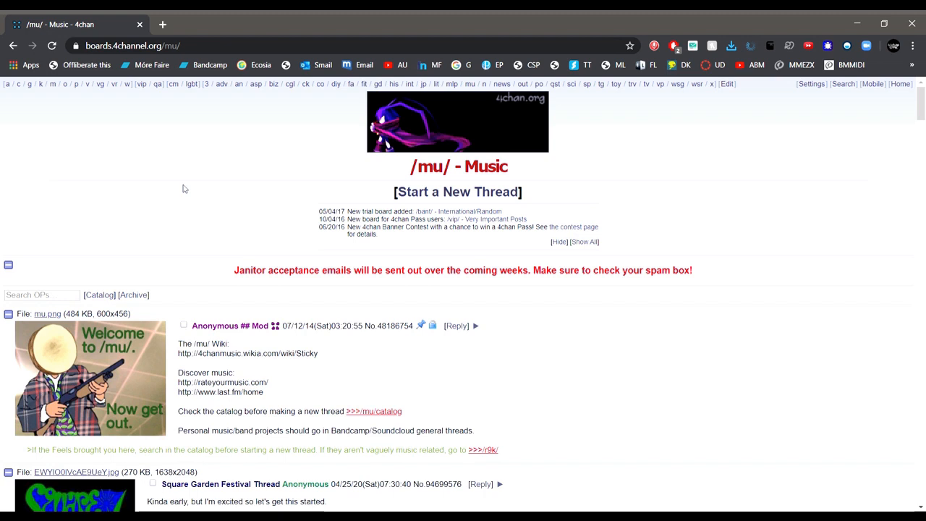
mouse_move(249, 282)
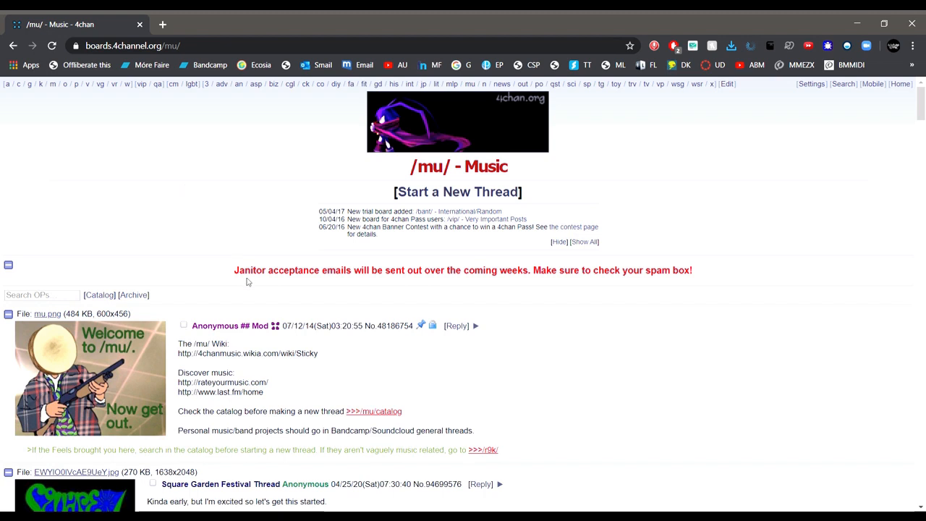
mouse_move(308, 402)
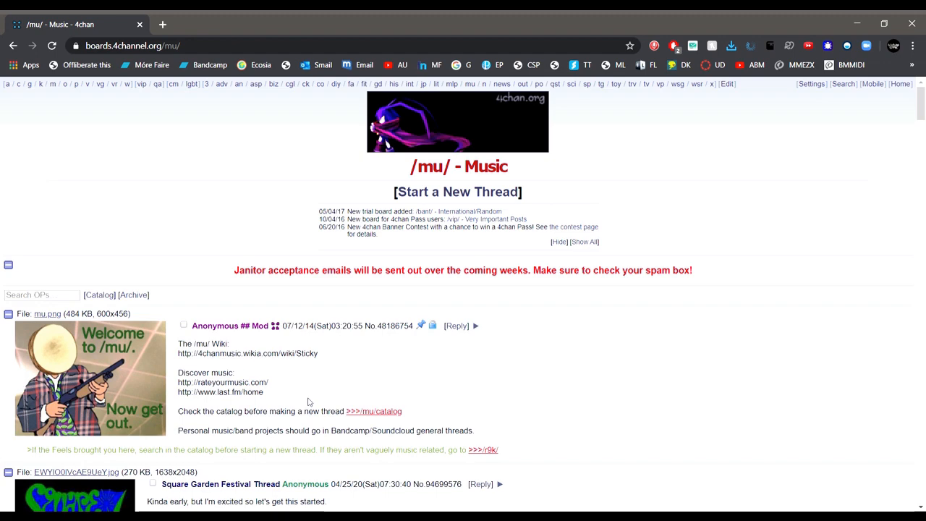
Scroll down the /mu/ front page past the sticky and festival thread to the later threads
scroll(down, 3)
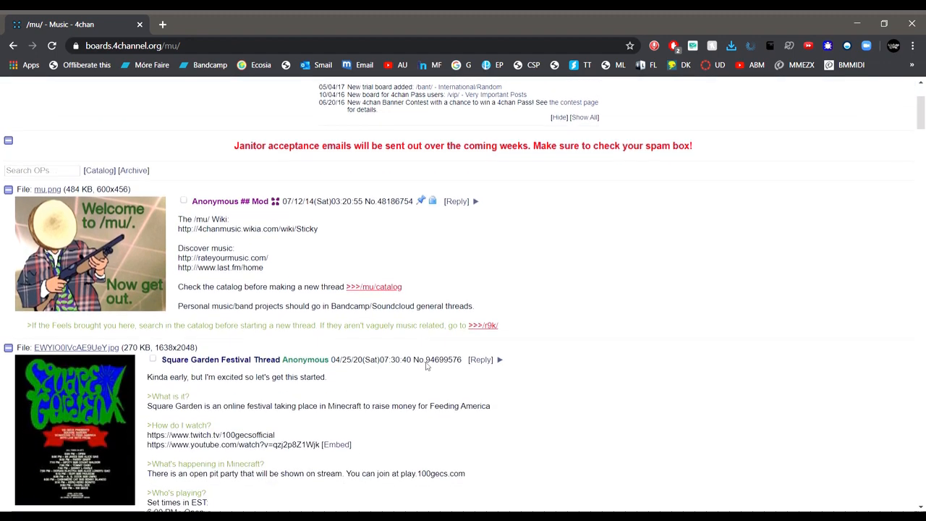
scroll(down, 3)
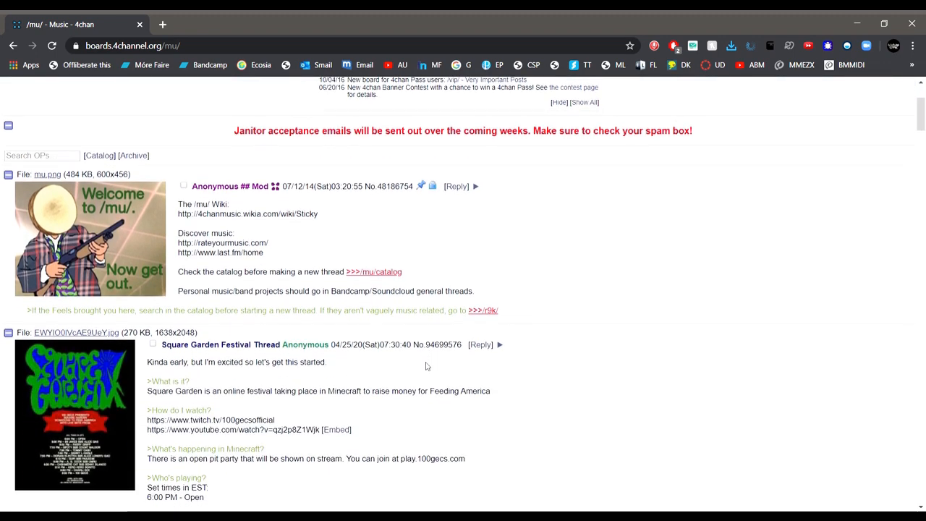
scroll(down, 3)
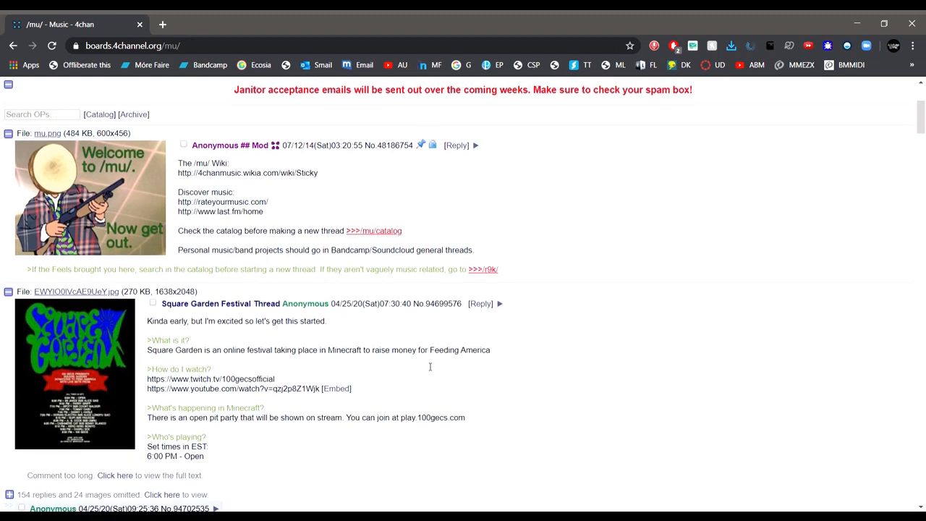
scroll(down, 3)
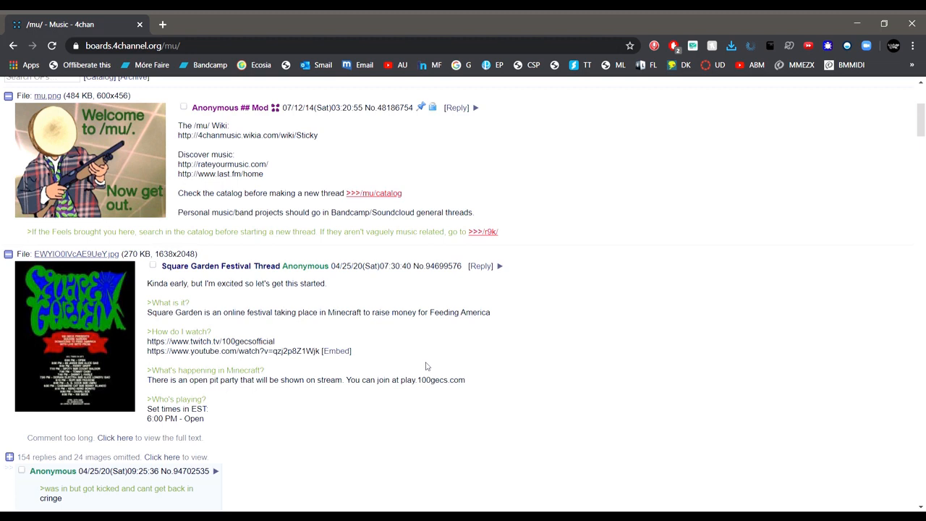
scroll(down, 3)
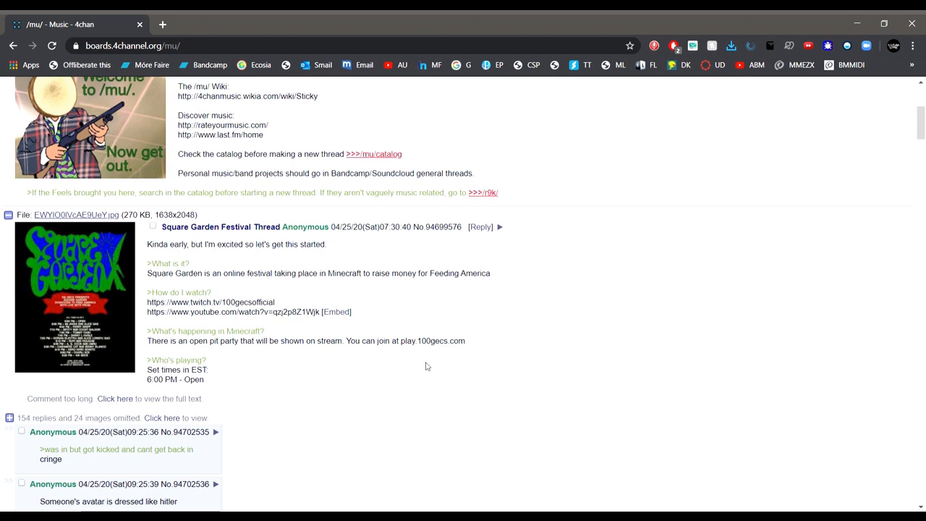
scroll(down, 3)
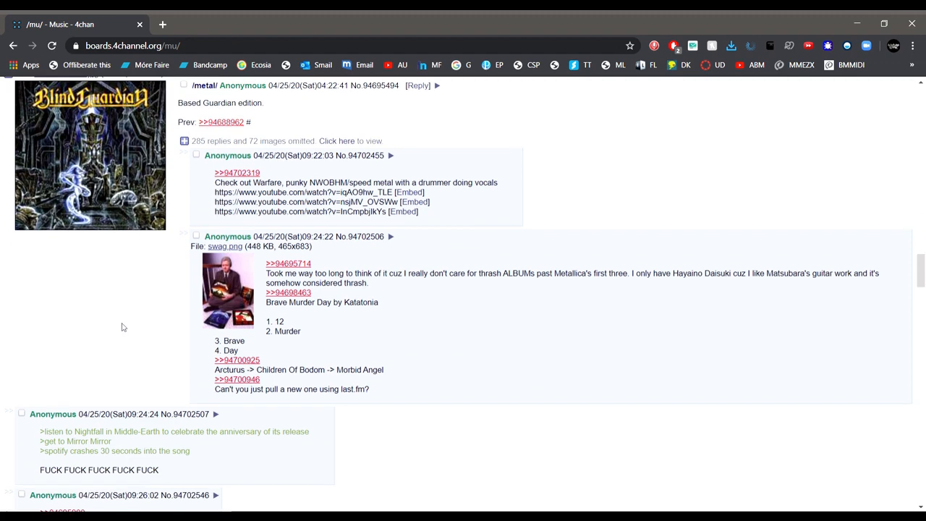
scroll(down, 3)
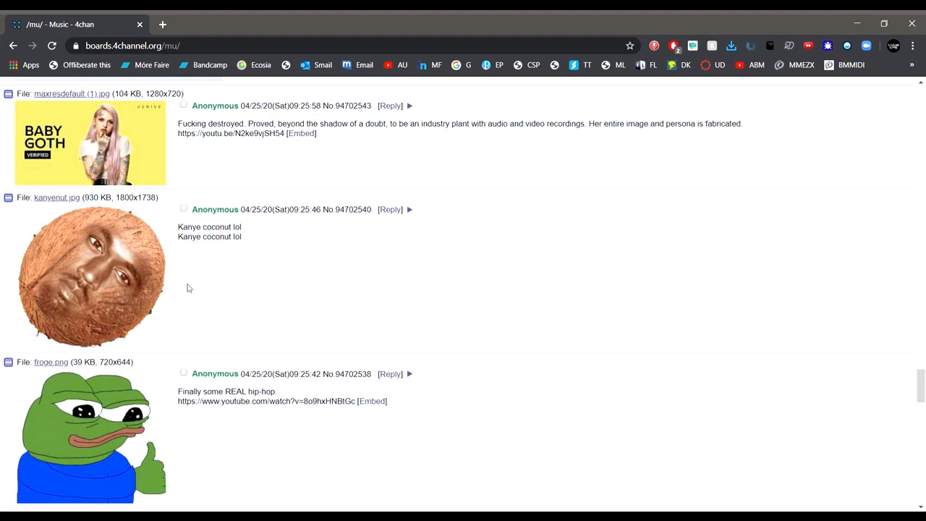
Browse page 2 of /mu/ through the metal album chart, highlighting part of the Gen Z reply
click(90, 275)
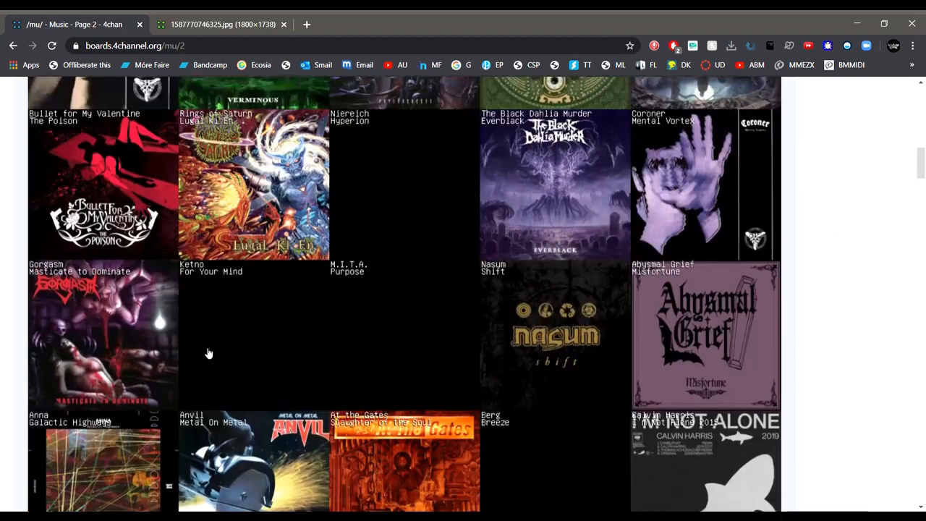
scroll(up, 3)
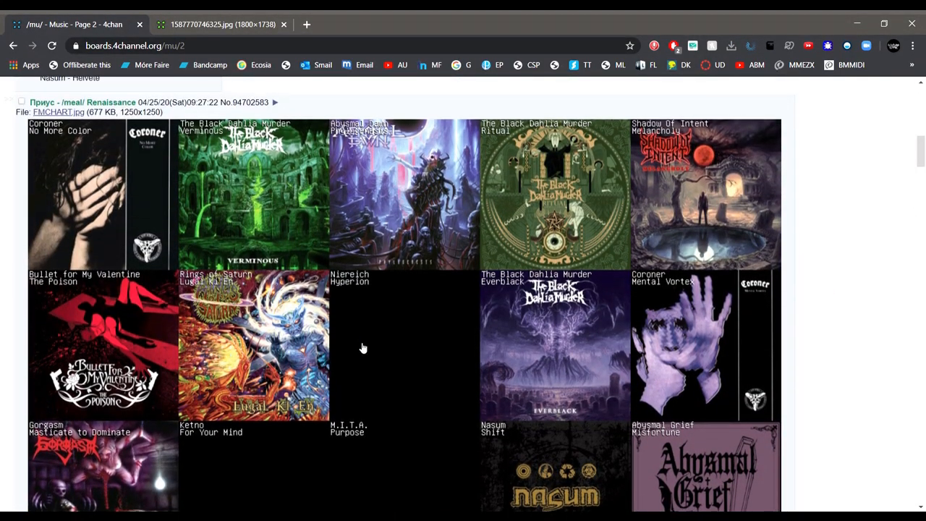
scroll(down, 3)
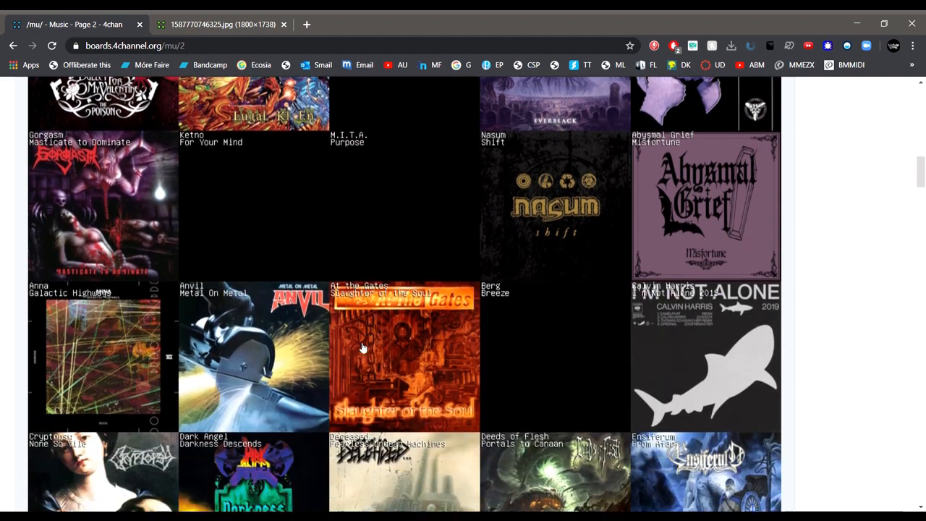
scroll(down, 3)
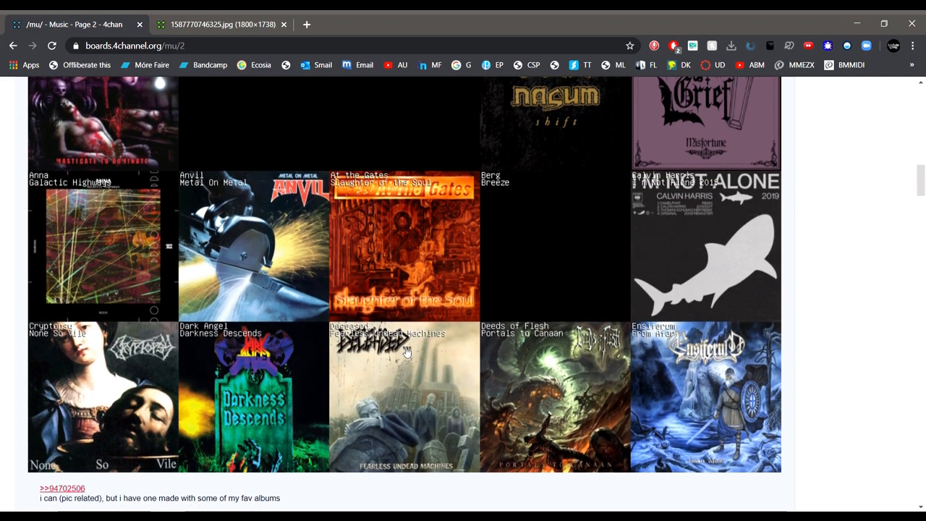
mouse_move(432, 358)
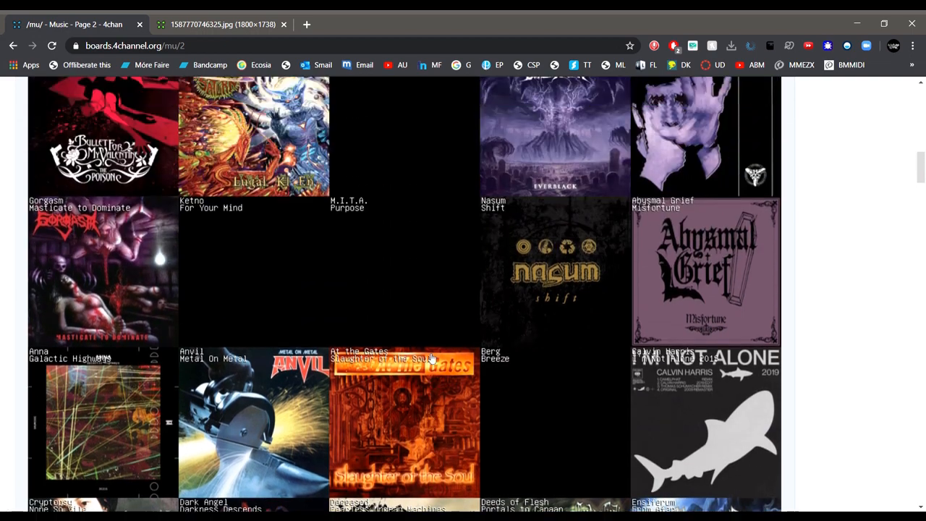
scroll(down, 3)
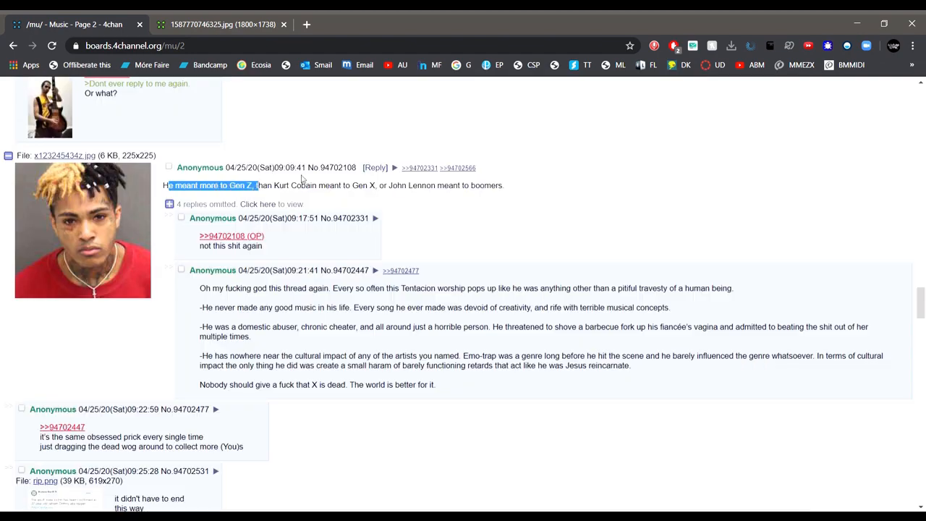
drag(257, 185, 506, 186)
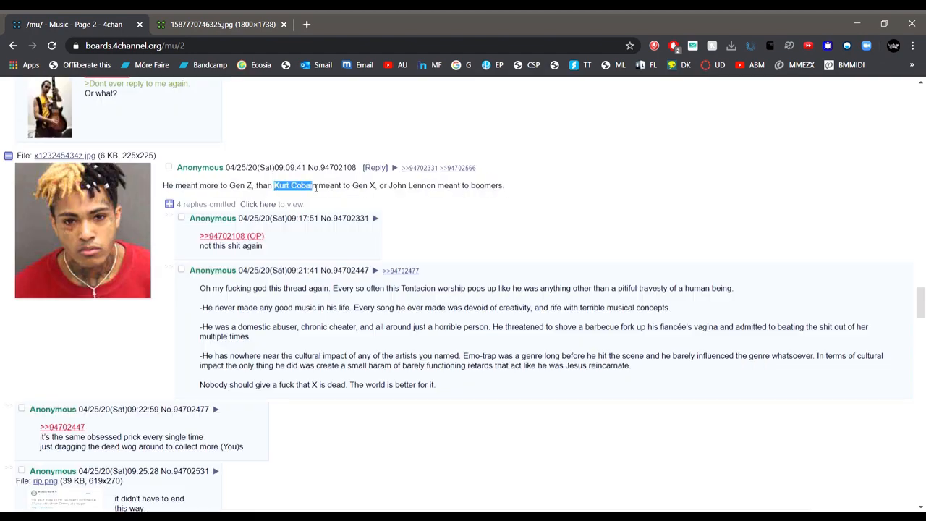
scroll(down, 3)
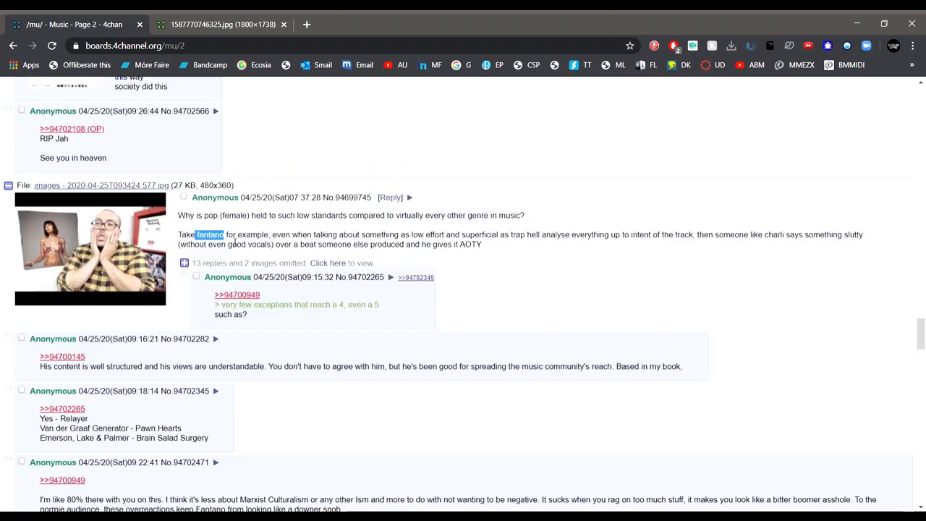
mouse_move(238, 243)
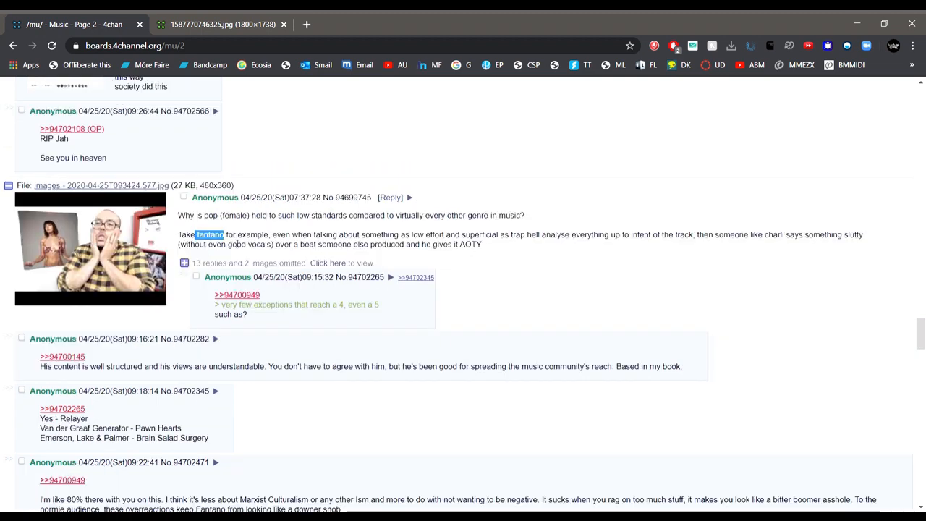
scroll(down, 3)
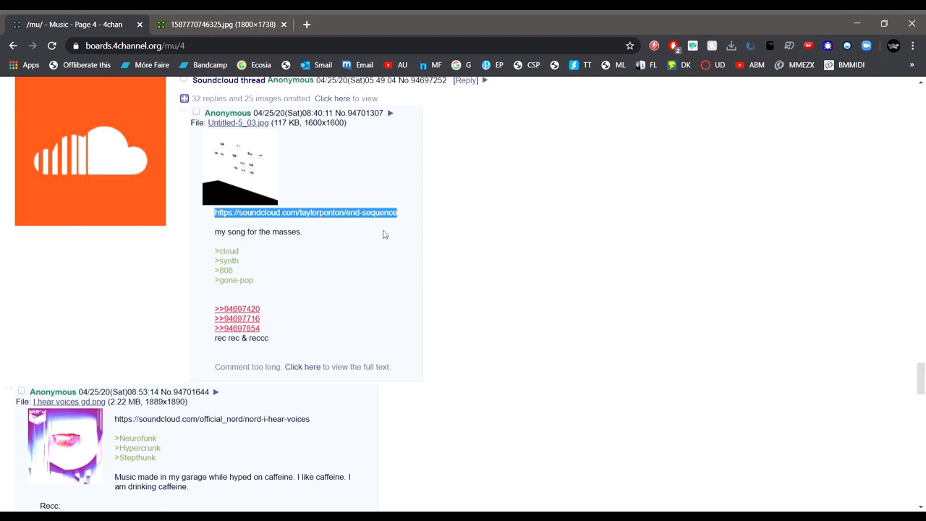
click(304, 211)
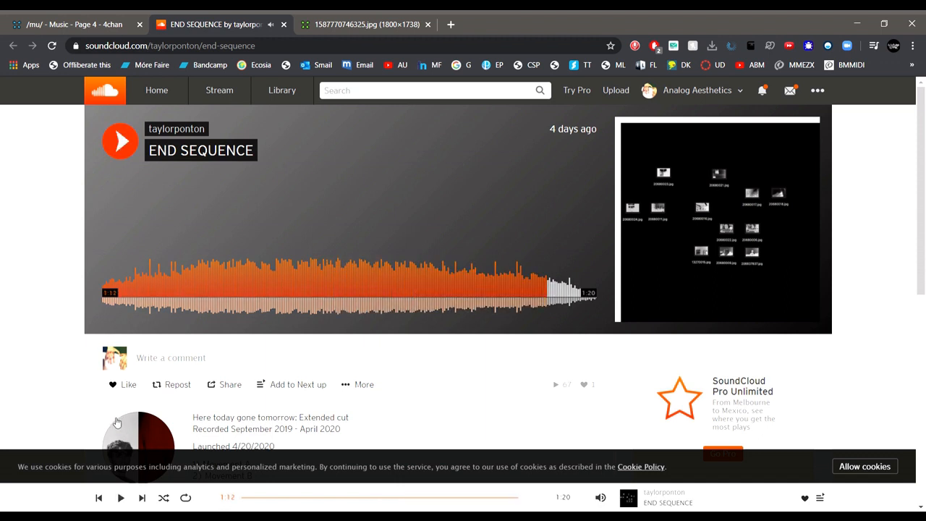
Like the END SEQUENCE track on SoundCloud and return to the /mu/ page 4 thread
click(122, 385)
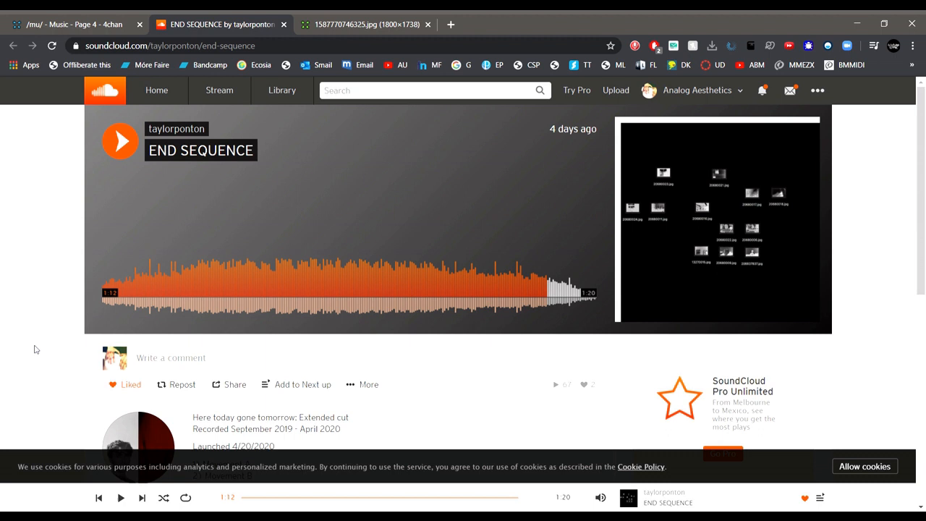
mouse_move(28, 301)
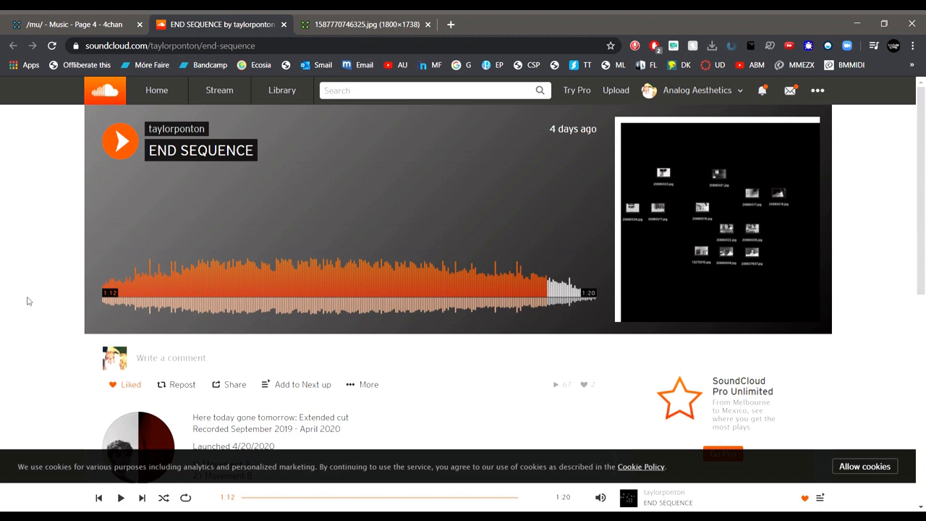
mouse_move(23, 248)
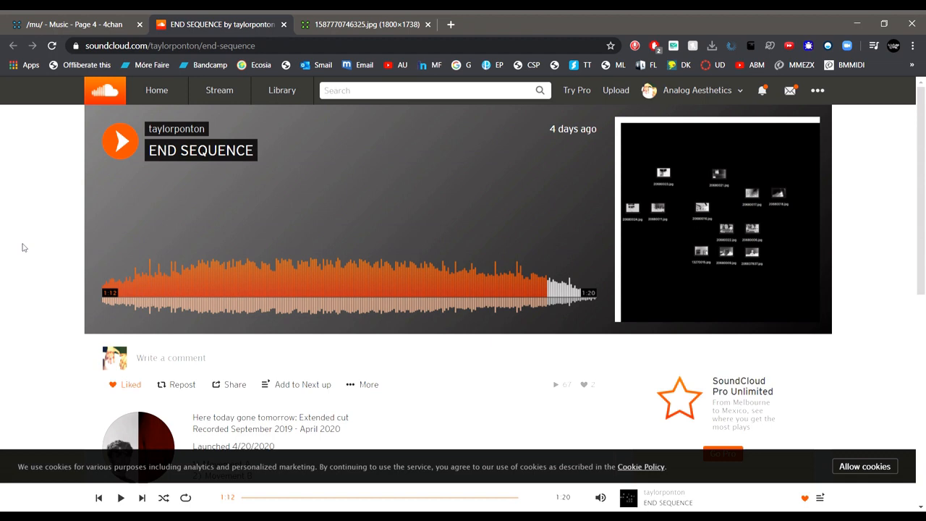
mouse_move(38, 162)
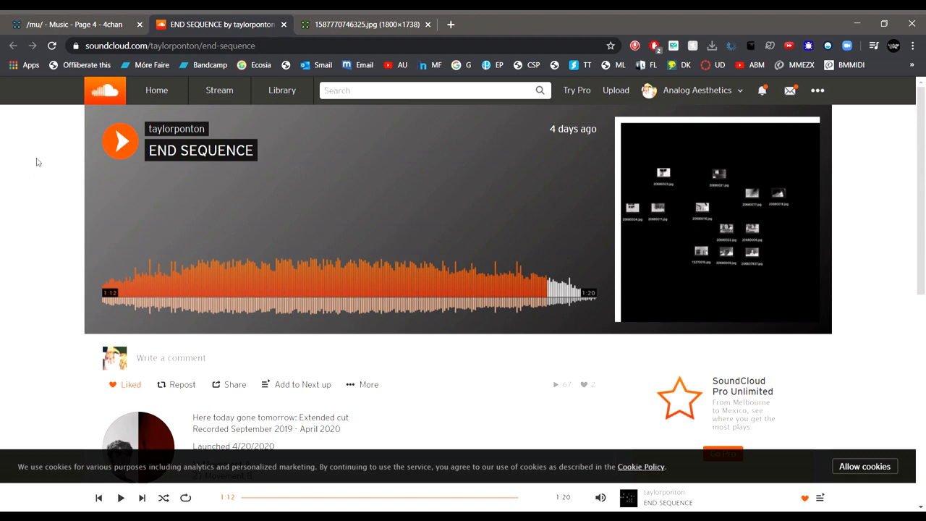
click(73, 23)
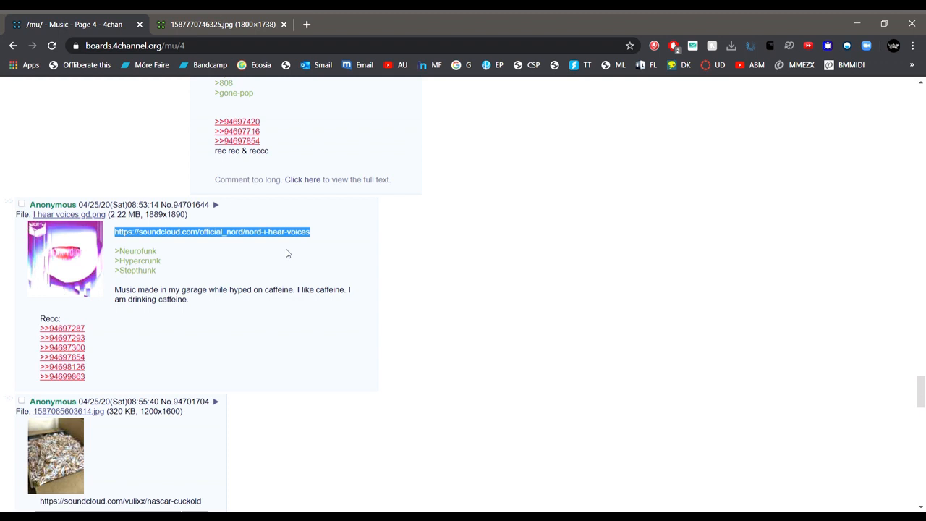
Open Nord - I Hear Voices from the thread, let it play, and like it
click(211, 232)
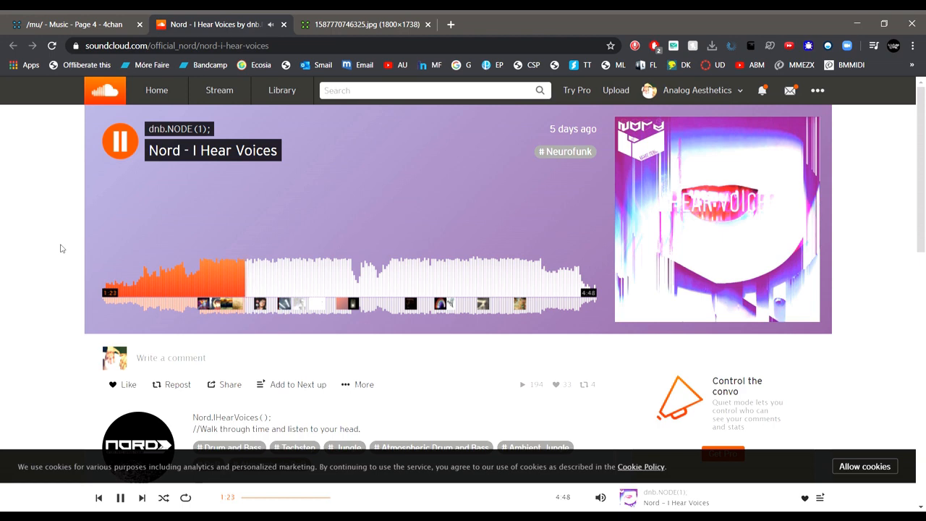
mouse_move(888, 108)
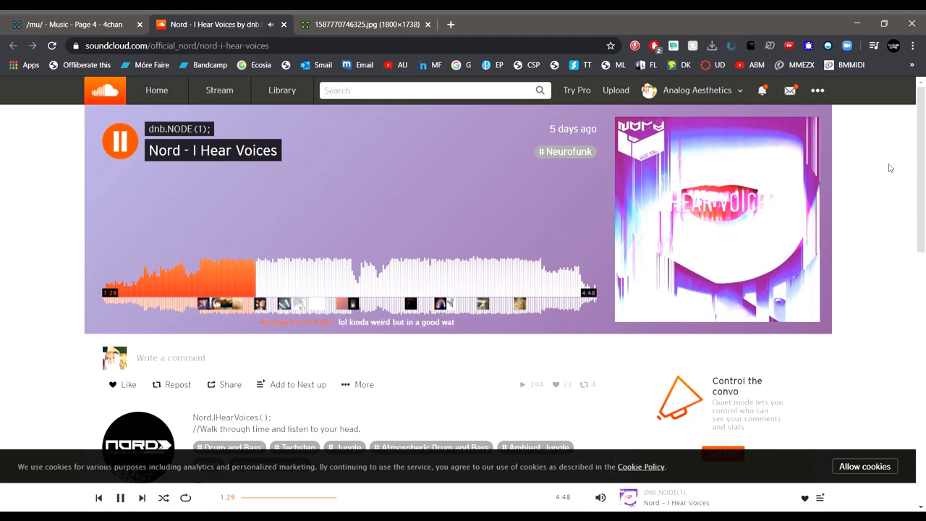
click(115, 385)
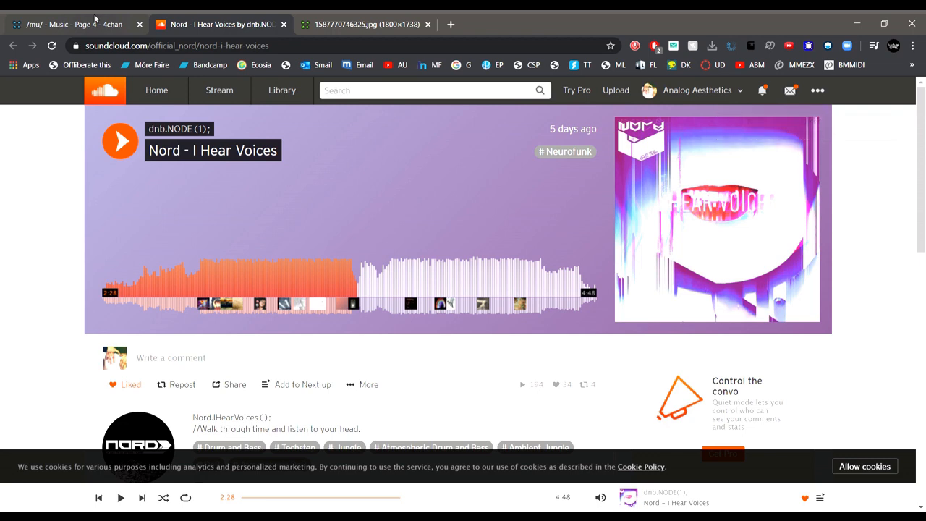
Open Vulix's Nascar Cuckold from the thread, like it, and return to the /mu/ board
click(72, 23)
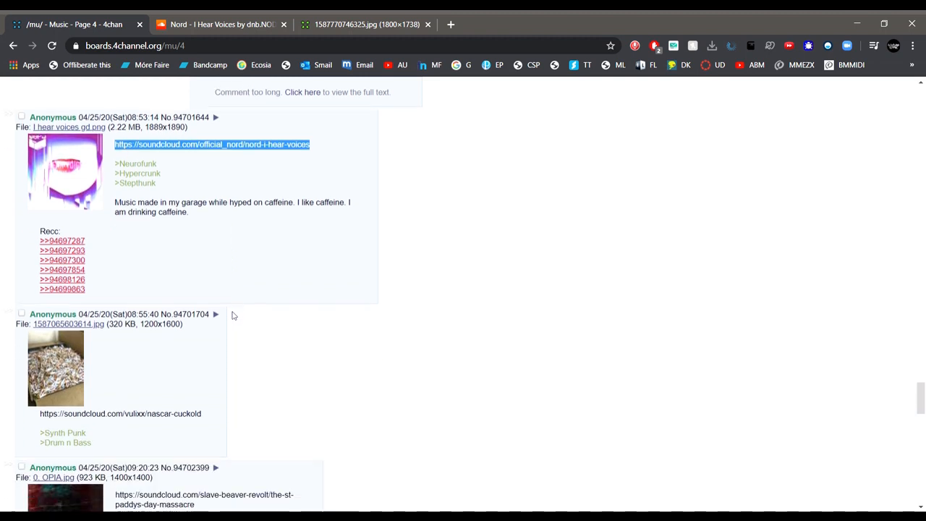
scroll(down, 3)
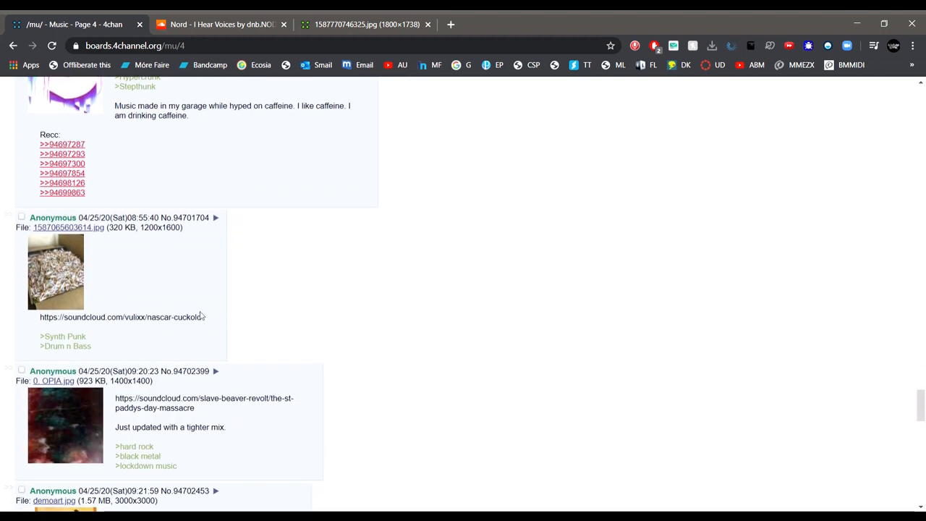
click(122, 317)
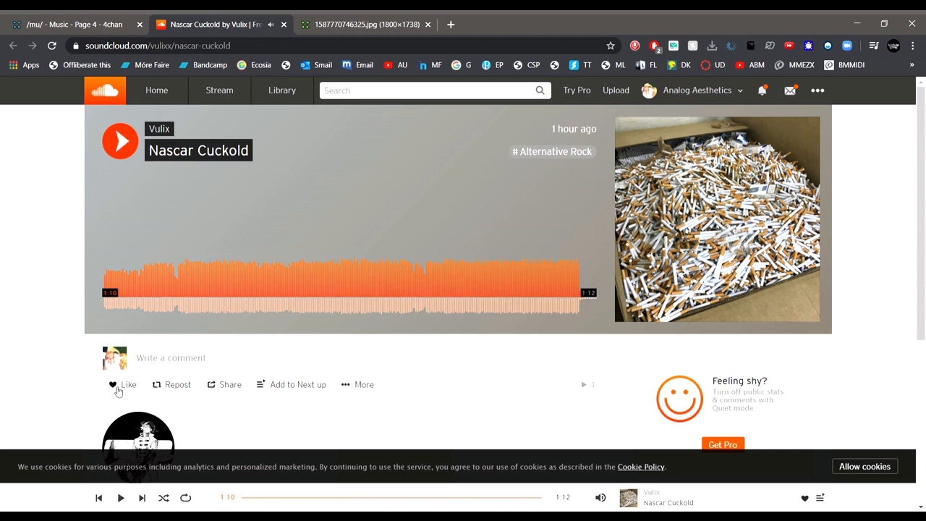
click(118, 384)
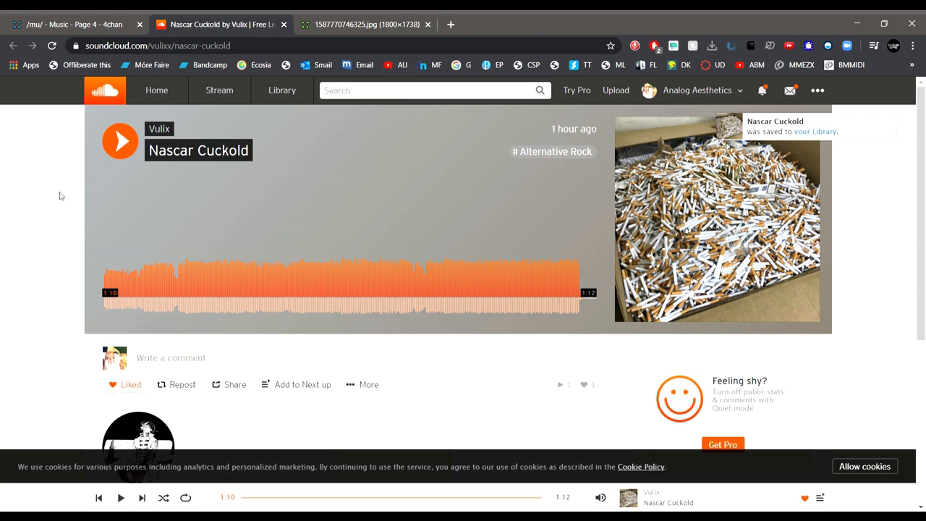
mouse_move(58, 245)
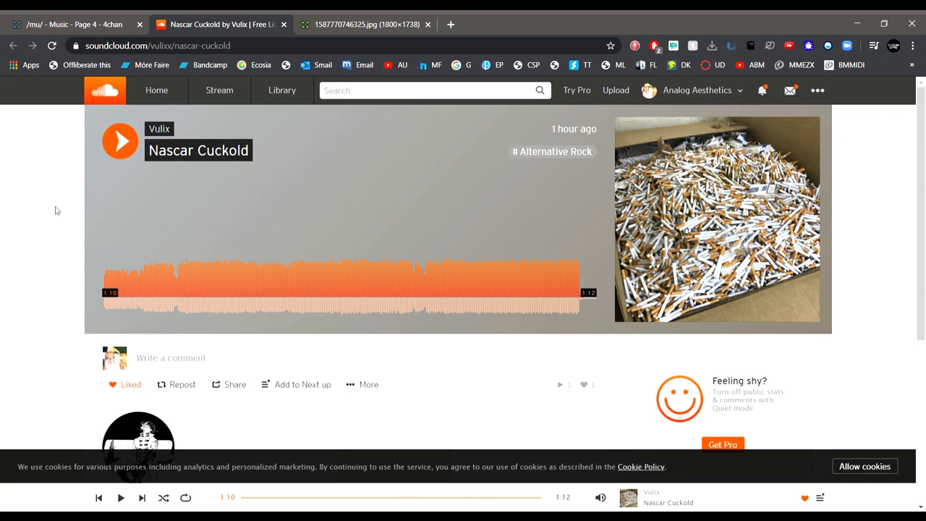
click(73, 23)
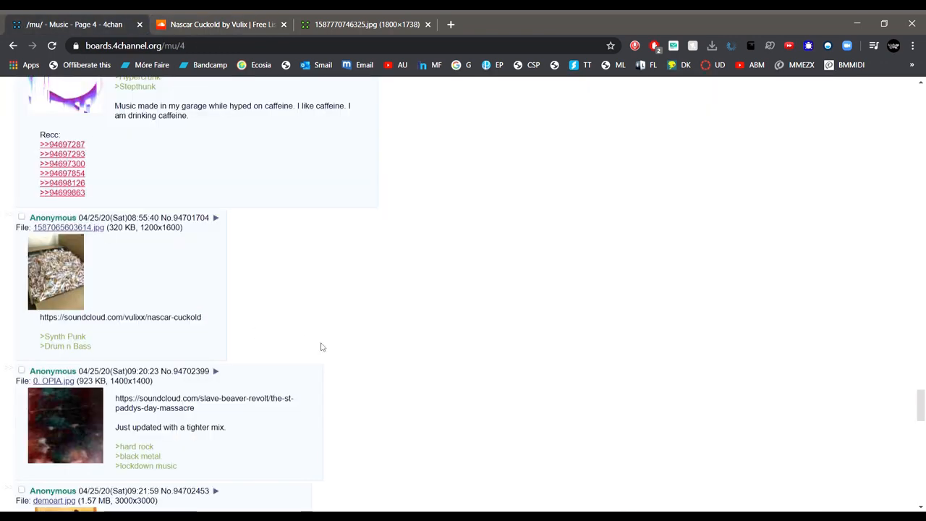
Open Slave Beaver Revolt's The St. Paddy's Day Massacre link from the board post
scroll(down, 3)
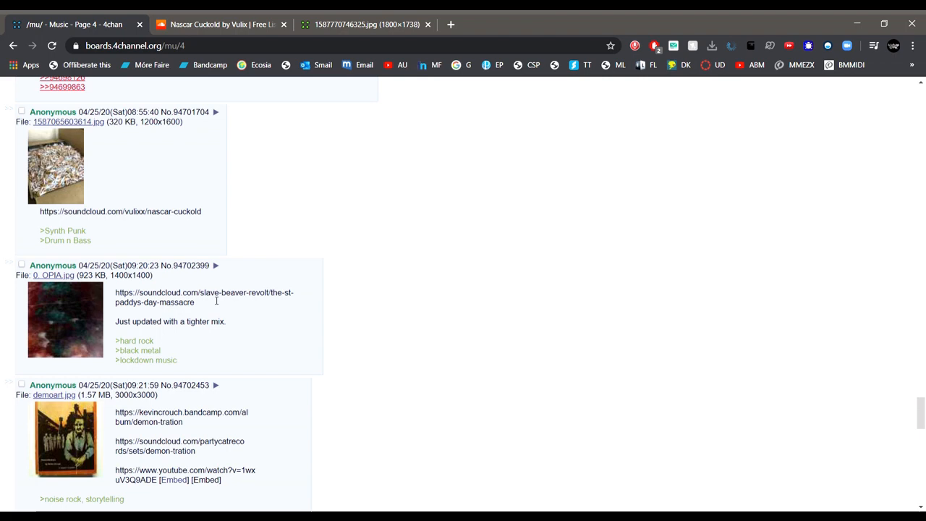
click(204, 298)
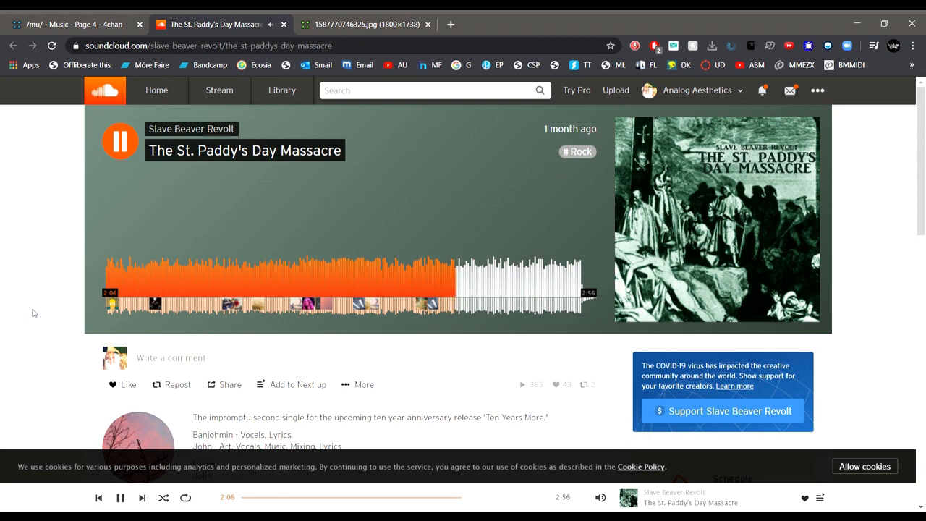
Pause The St. Paddy's Day Massacre, like it, and follow its uploader
click(120, 140)
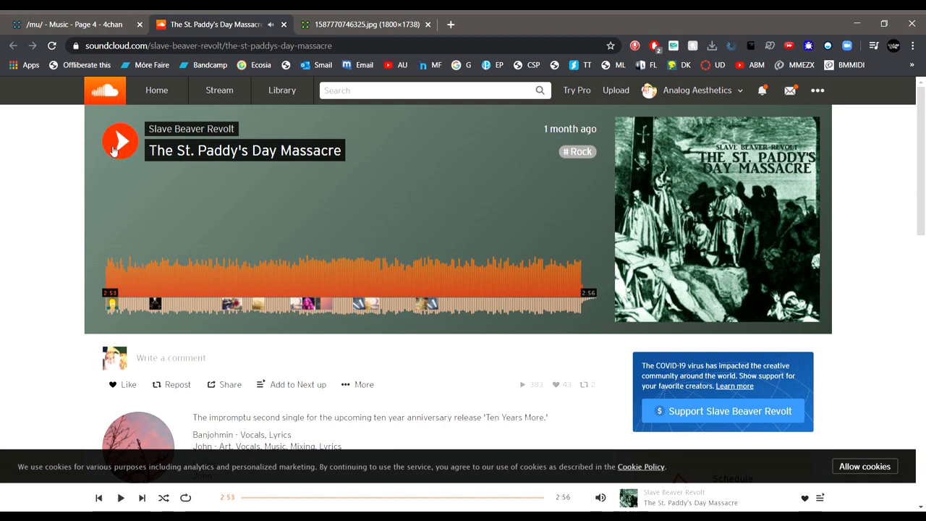
click(123, 385)
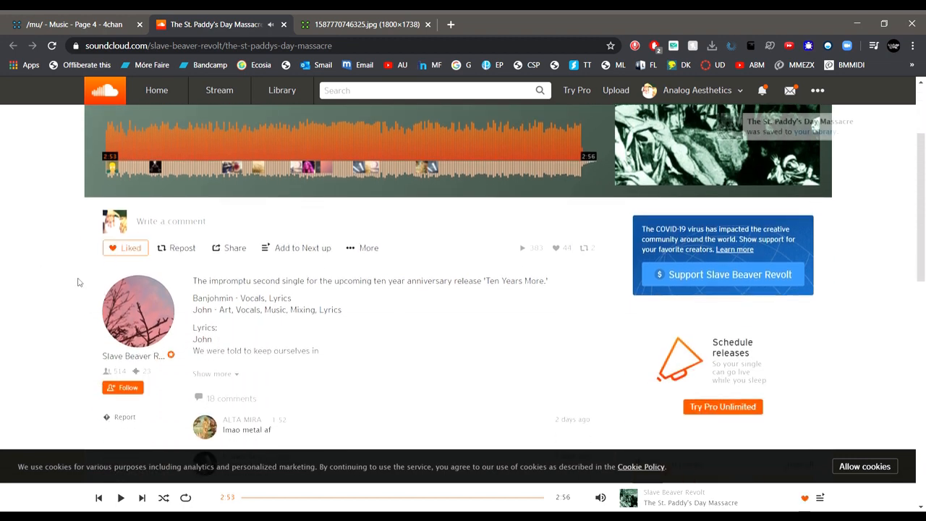
scroll(down, 3)
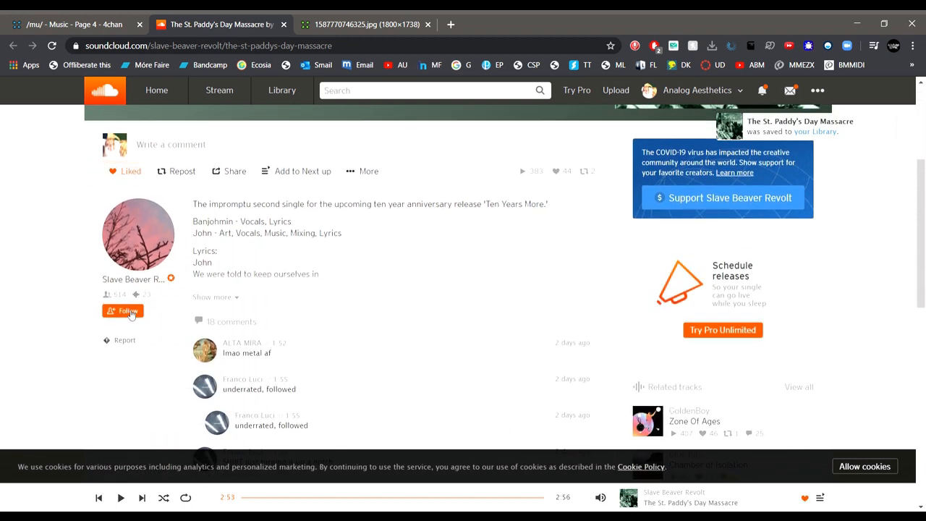
click(123, 309)
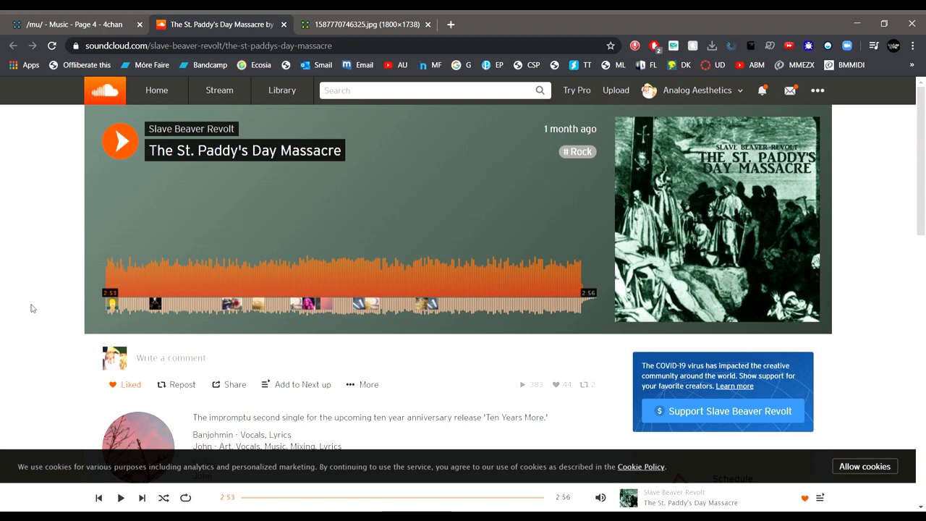
mouse_move(46, 200)
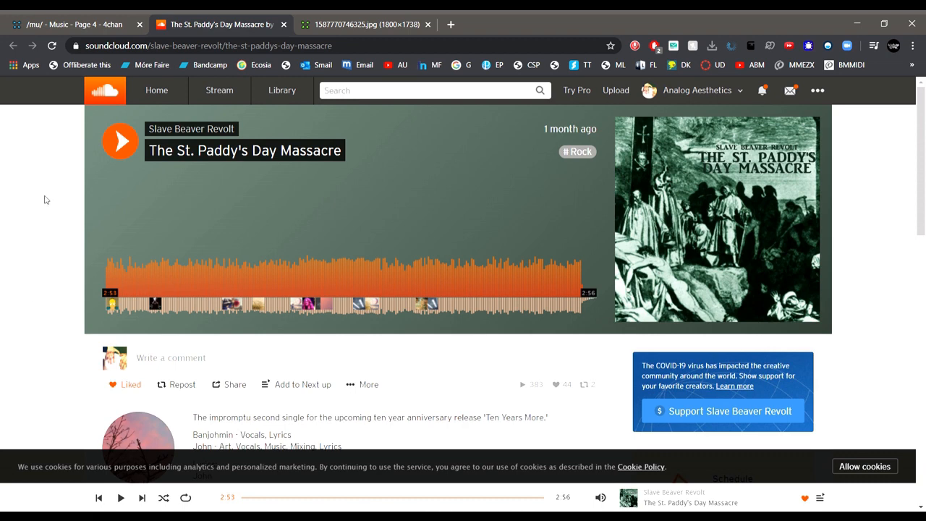
mouse_move(251, 333)
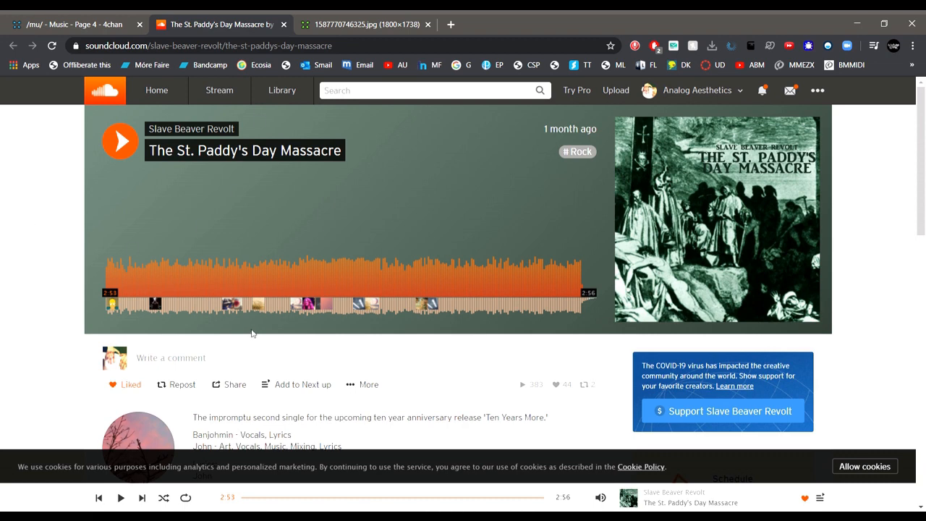
scroll(down, 3)
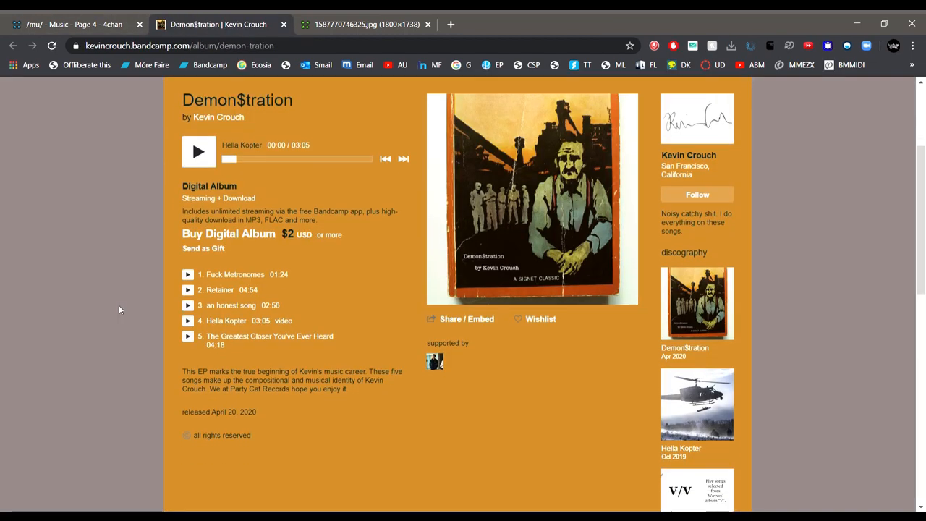
Play Hella Kopter on the Demon$tration album and scroll through the rest of the page
scroll(down, 3)
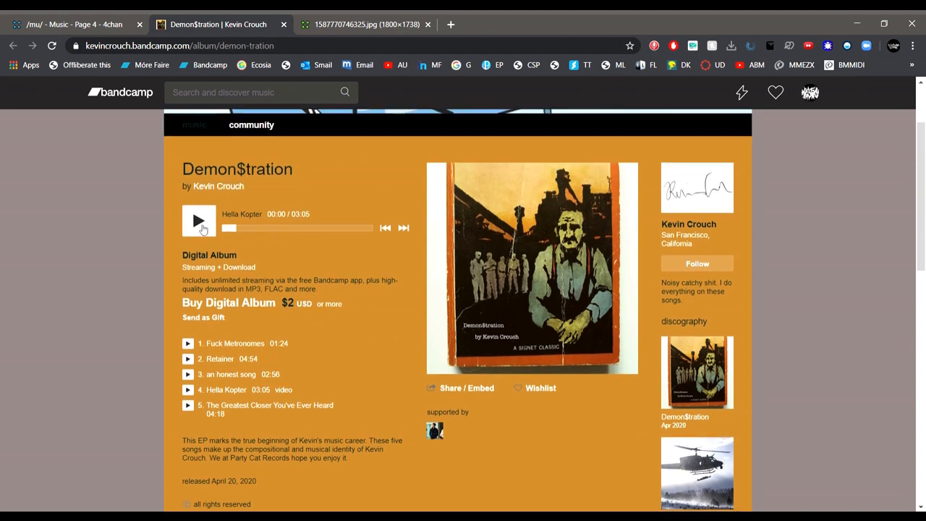
click(199, 220)
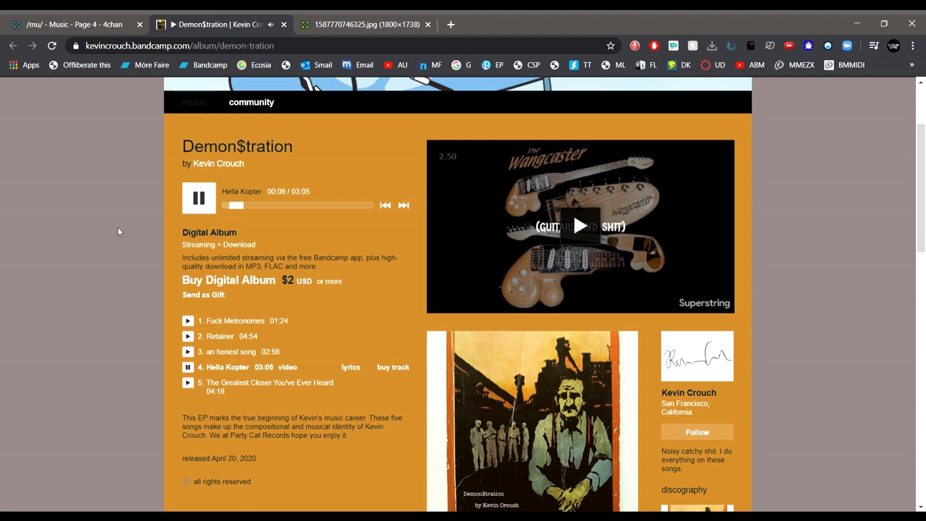
scroll(down, 3)
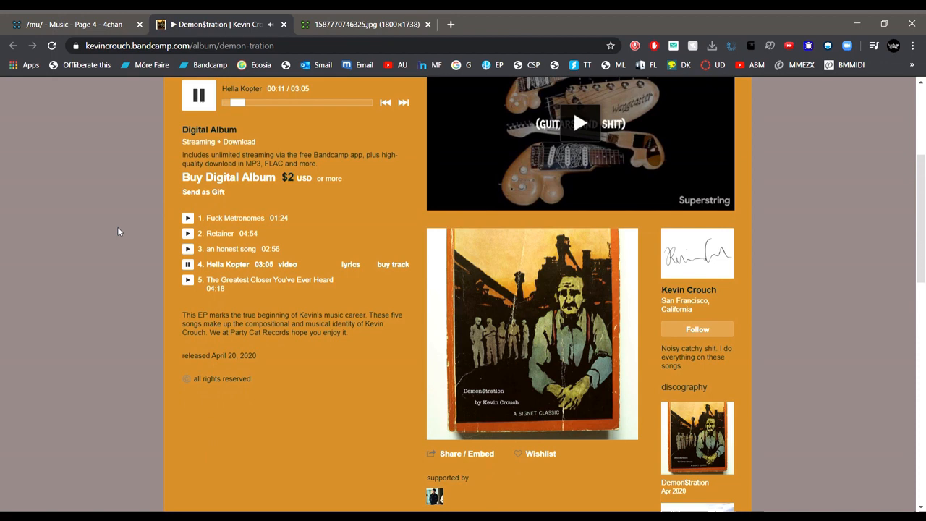
scroll(down, 3)
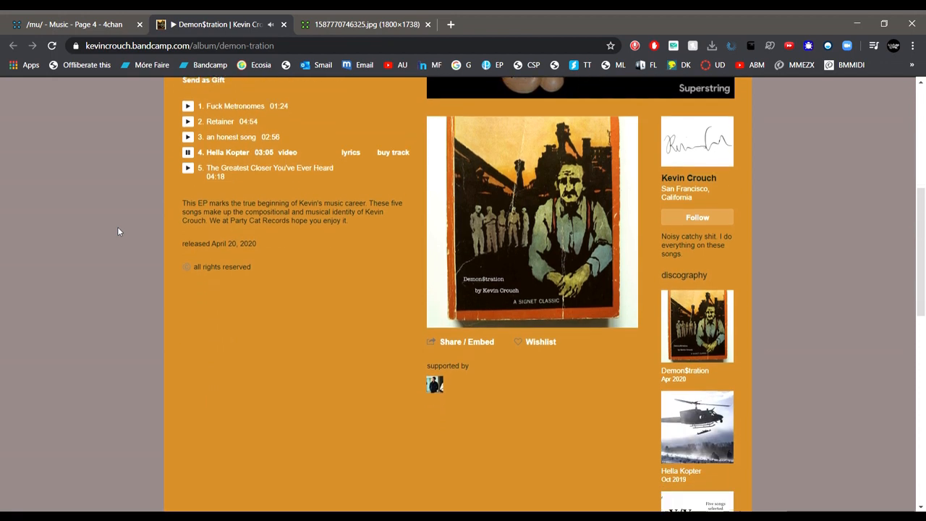
scroll(down, 3)
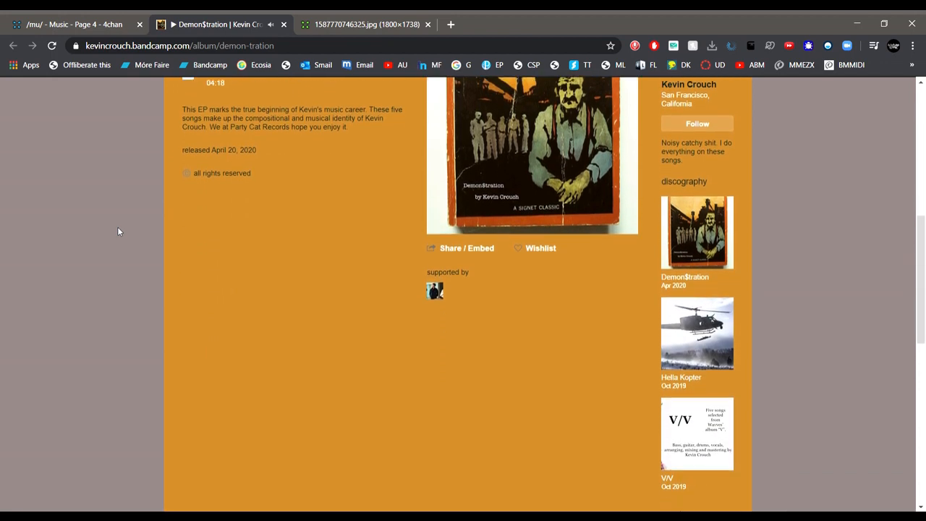
scroll(down, 3)
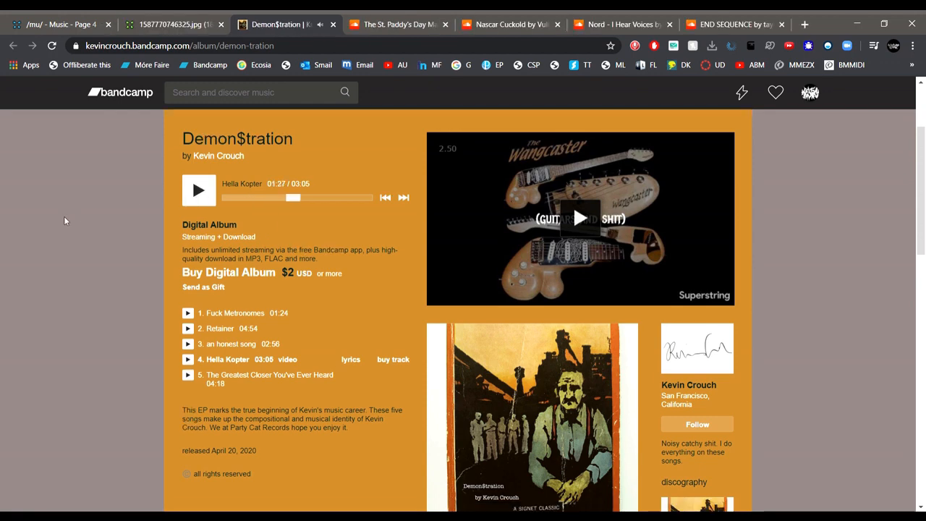
mouse_move(104, 250)
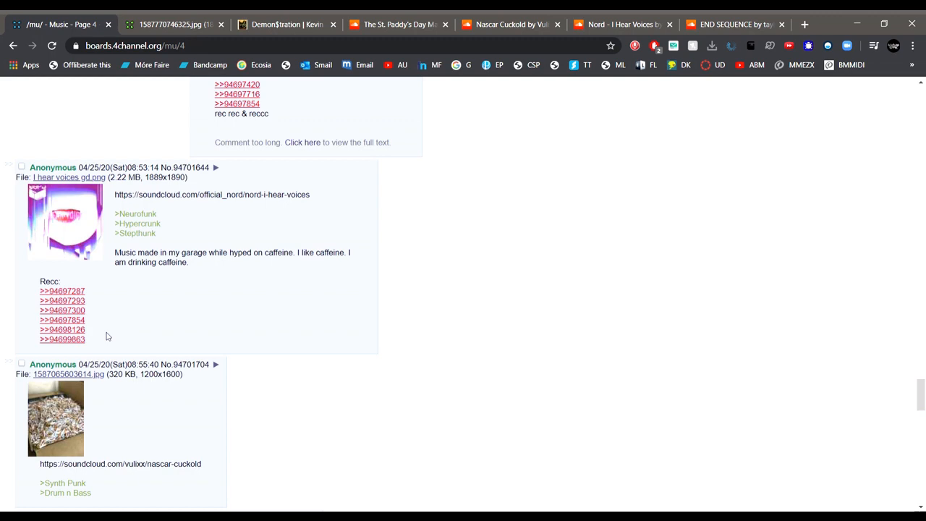
Open Yung Ugly Bastard's Glass Accordian from the Soundcloud thread post
scroll(down, 3)
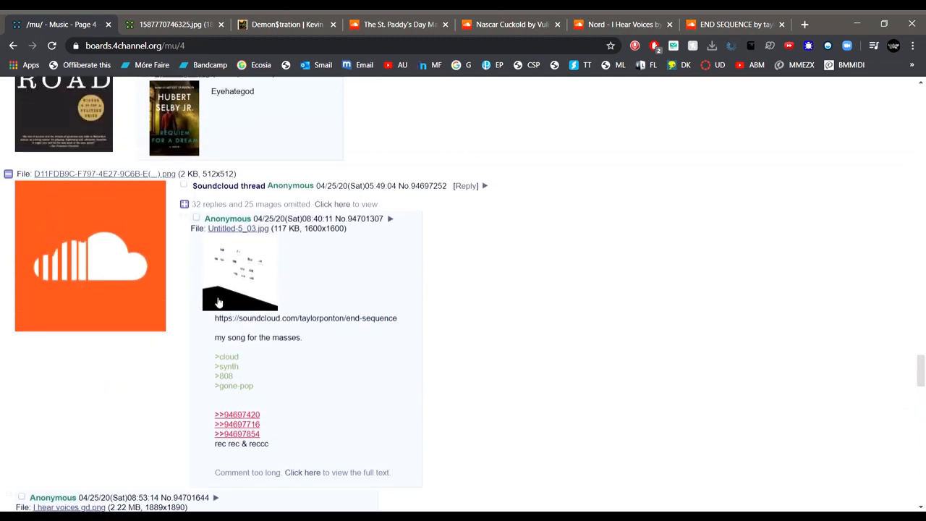
click(333, 204)
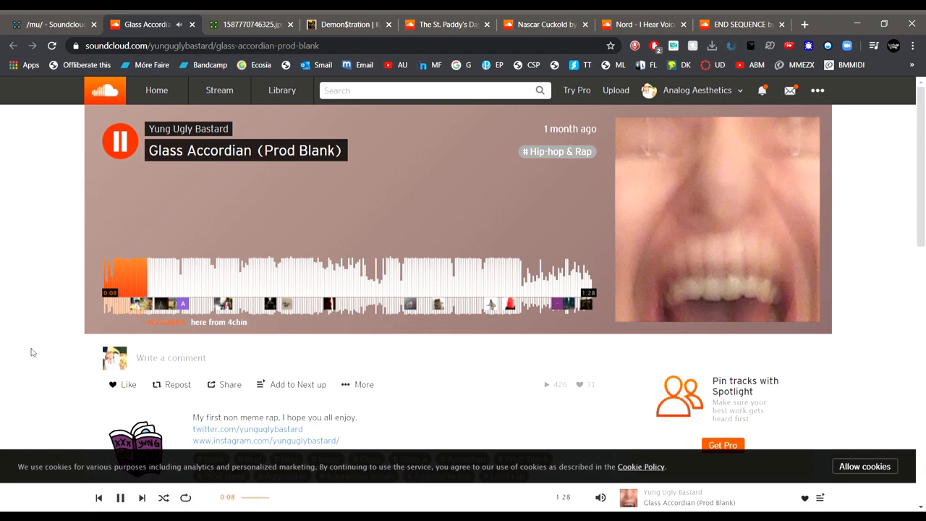
Read through Glass Accordian's comments while it plays, then stop playback at the end
scroll(down, 3)
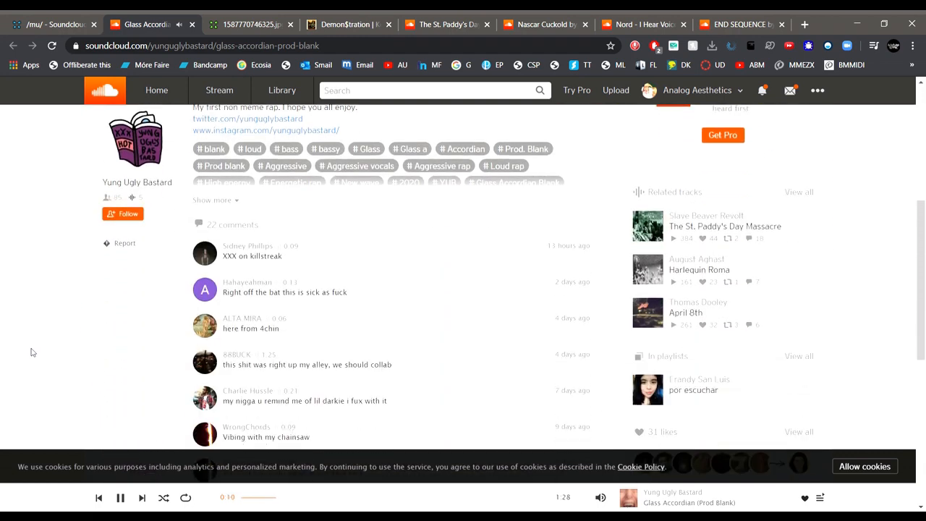
scroll(down, 3)
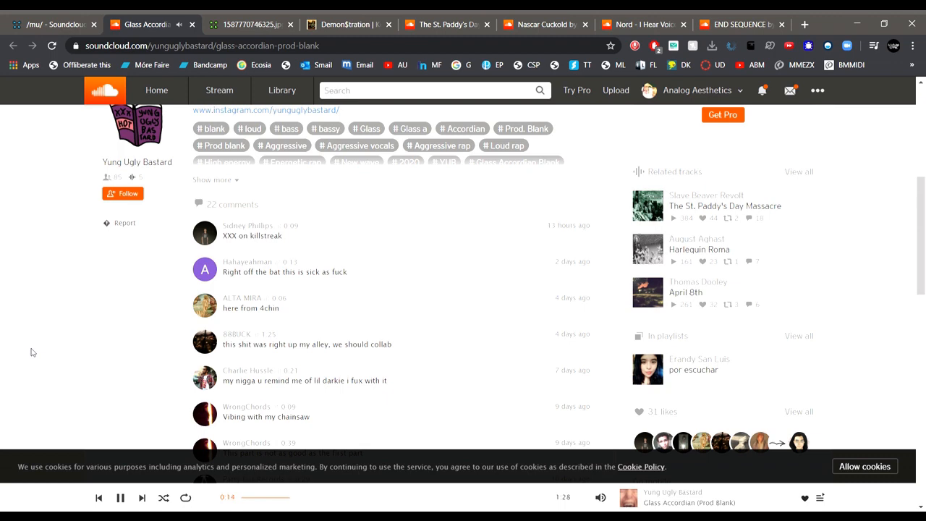
scroll(down, 3)
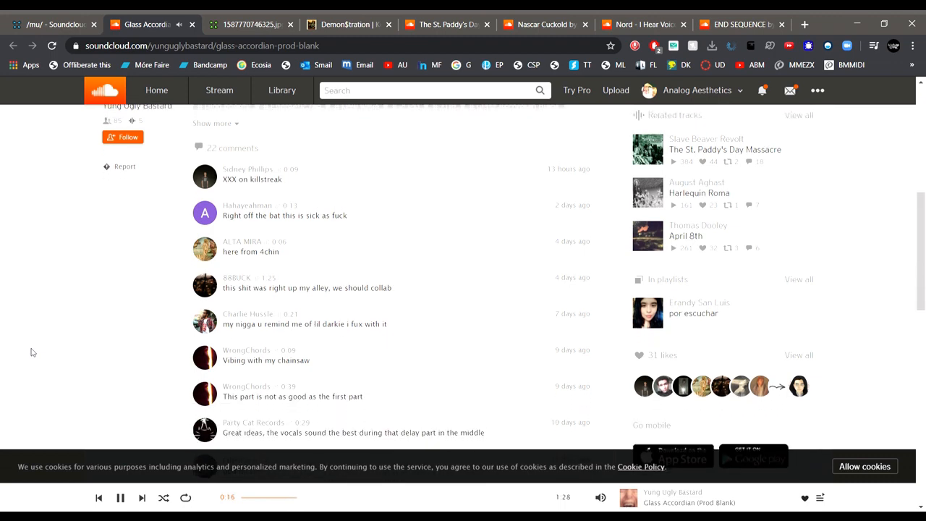
scroll(down, 3)
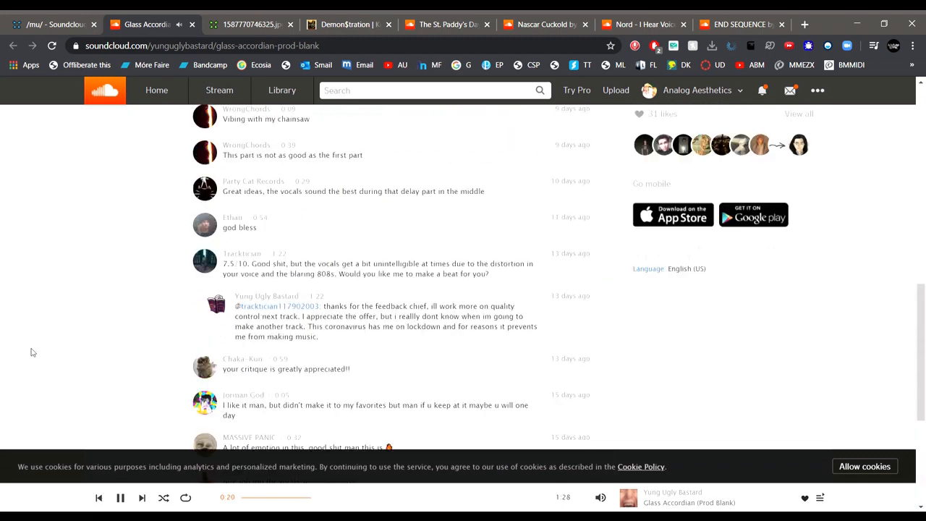
scroll(up, 3)
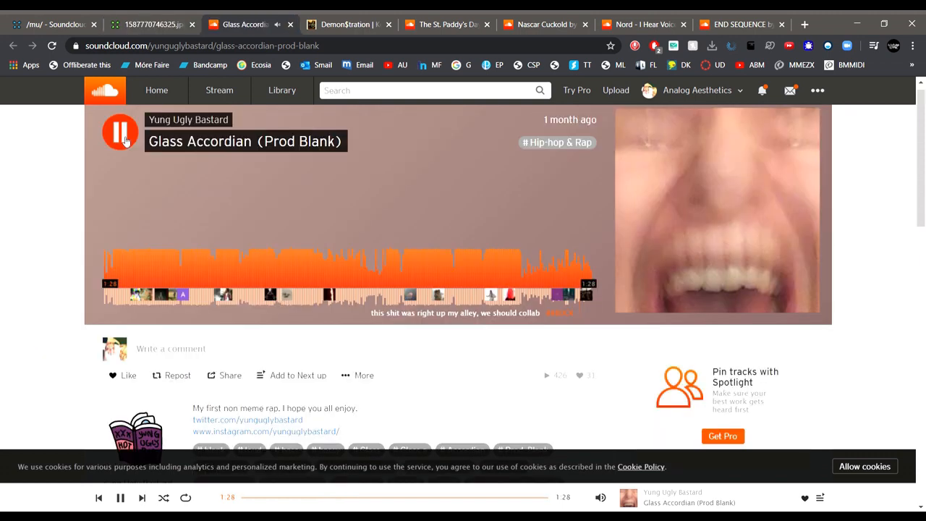
click(120, 133)
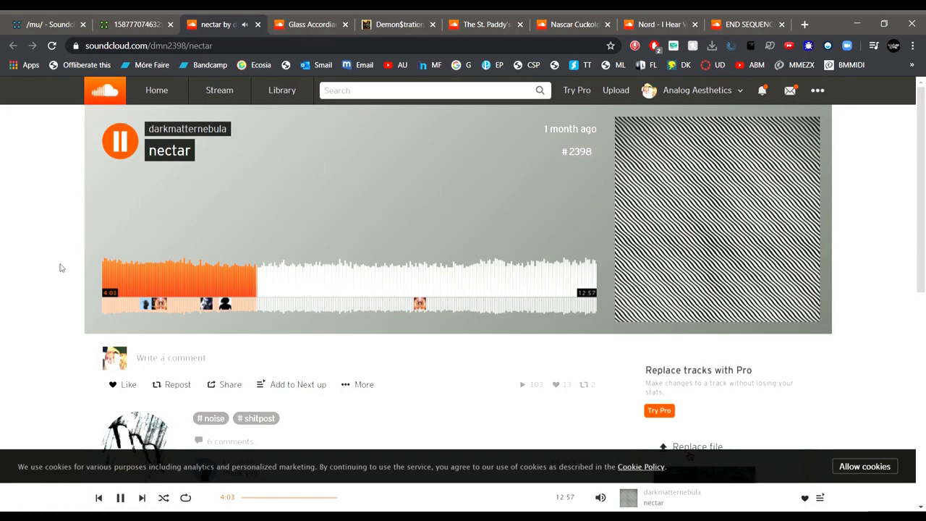
Pause nectar and look further down its SoundCloud page
scroll(down, 3)
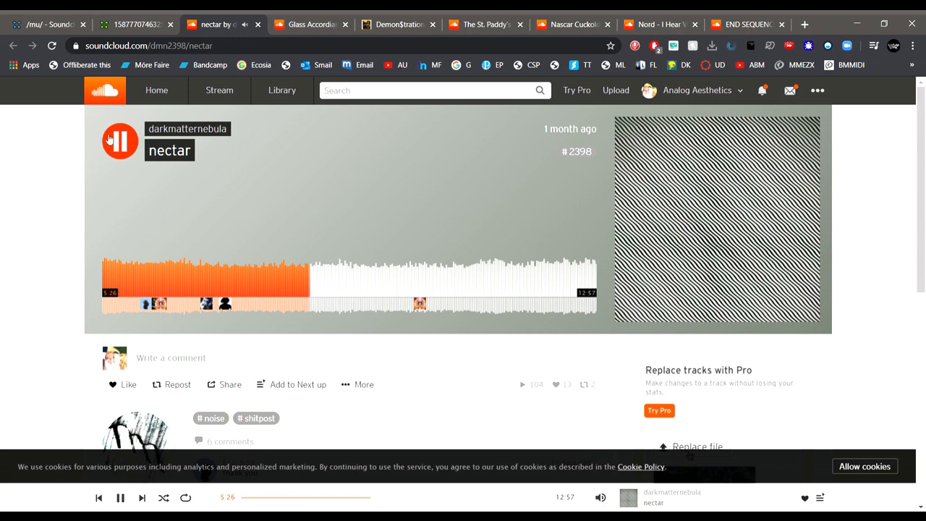
click(120, 140)
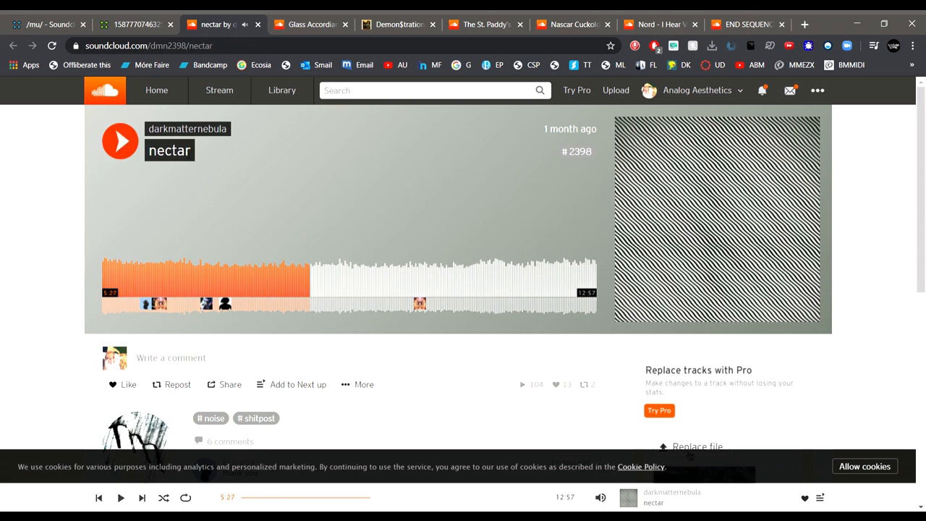
double_click(168, 150)
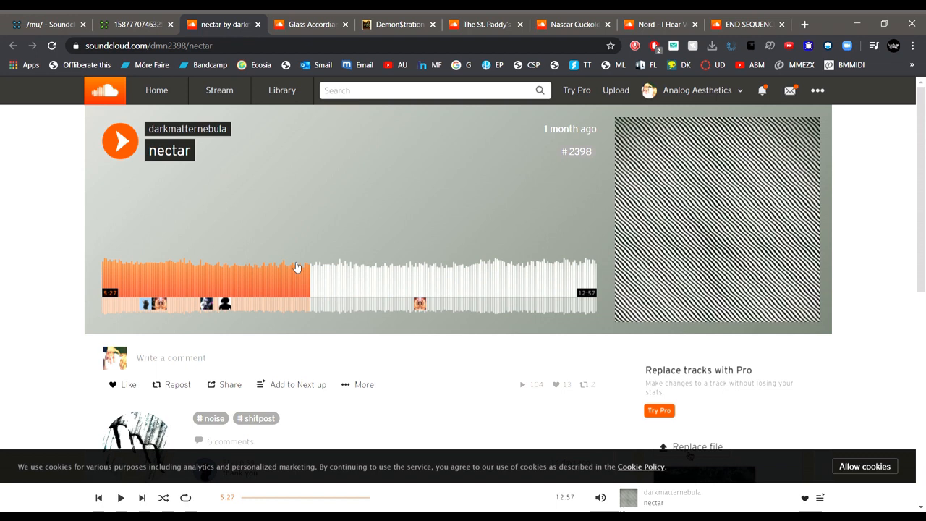
mouse_move(301, 223)
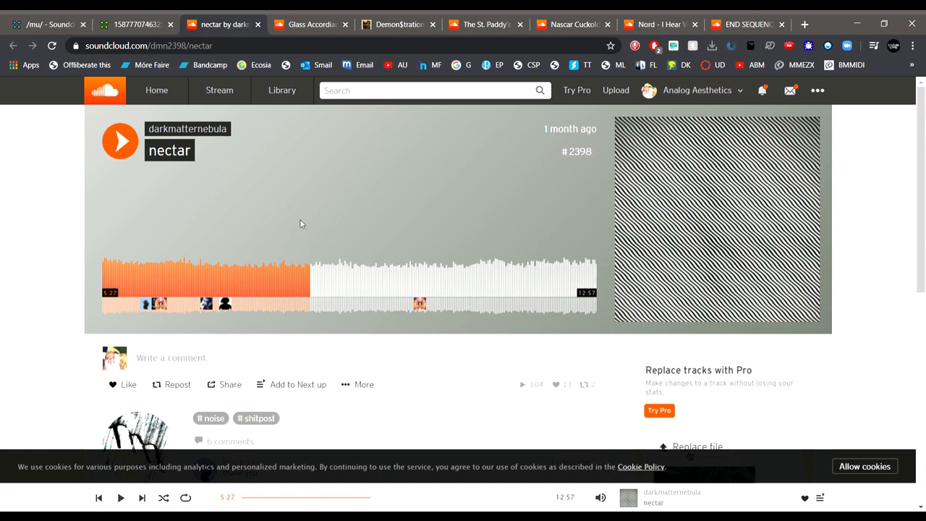
scroll(down, 3)
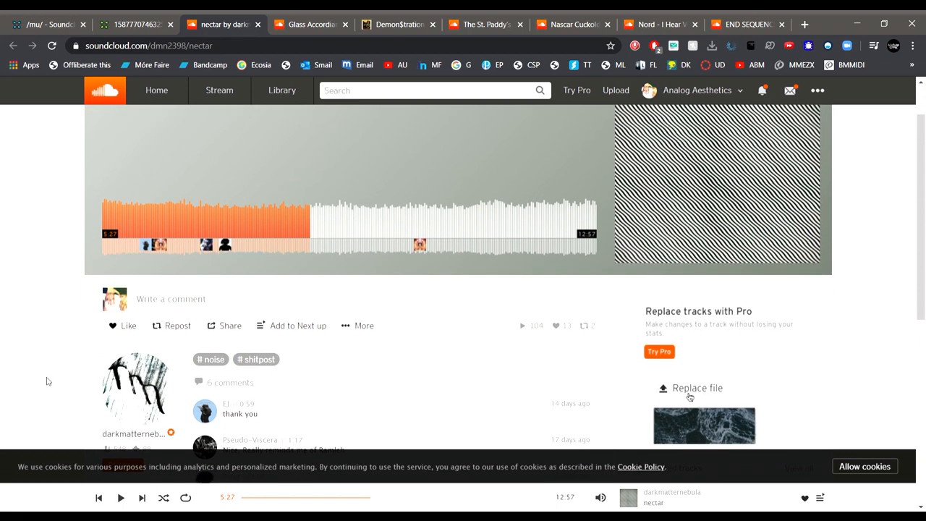
scroll(down, 3)
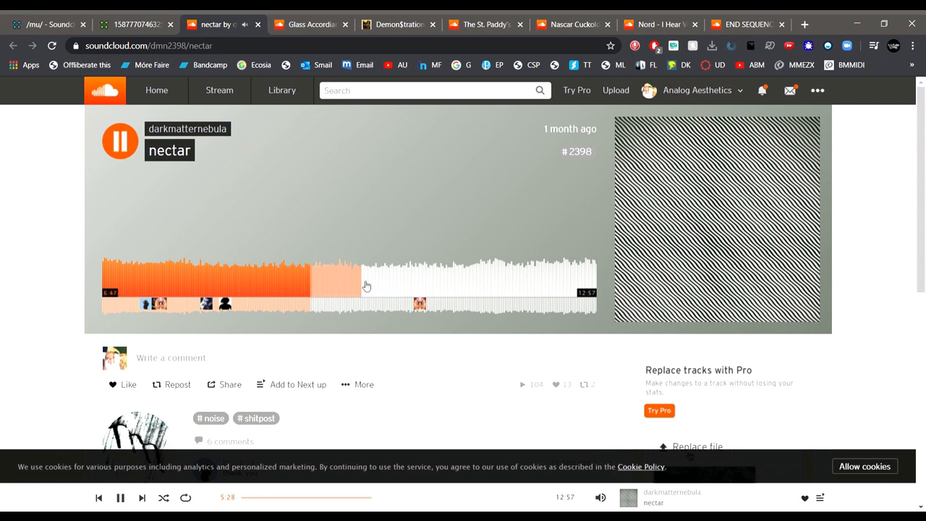
Skip nectar ahead past the eight-minute mark, pause it, and return to the /mu/ thread
click(426, 284)
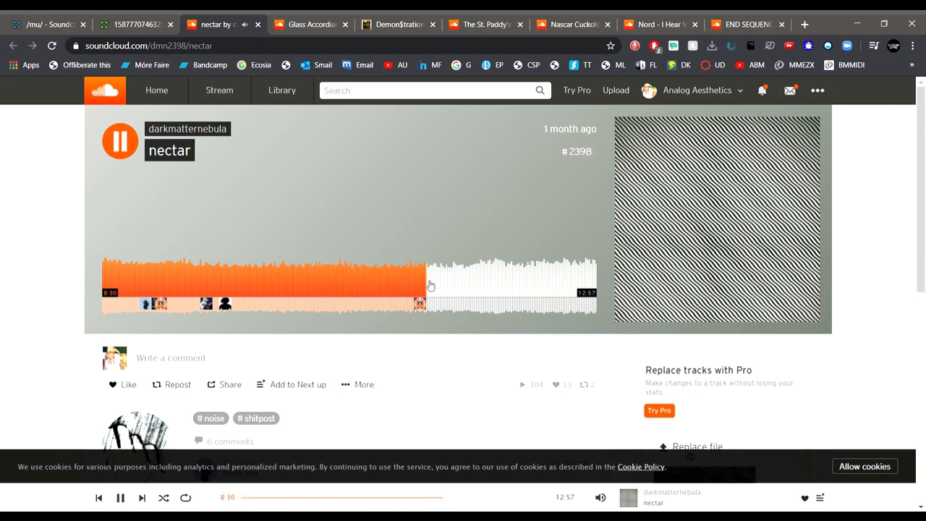
click(120, 140)
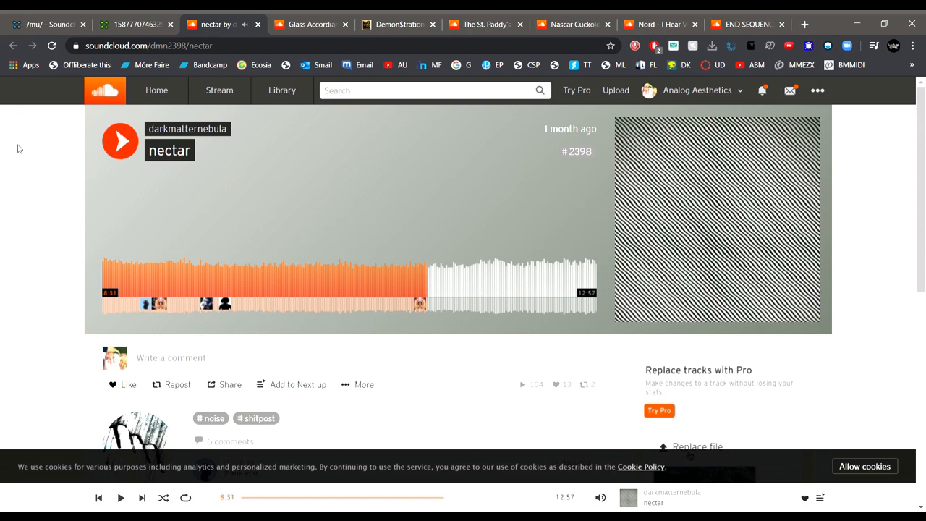
click(50, 23)
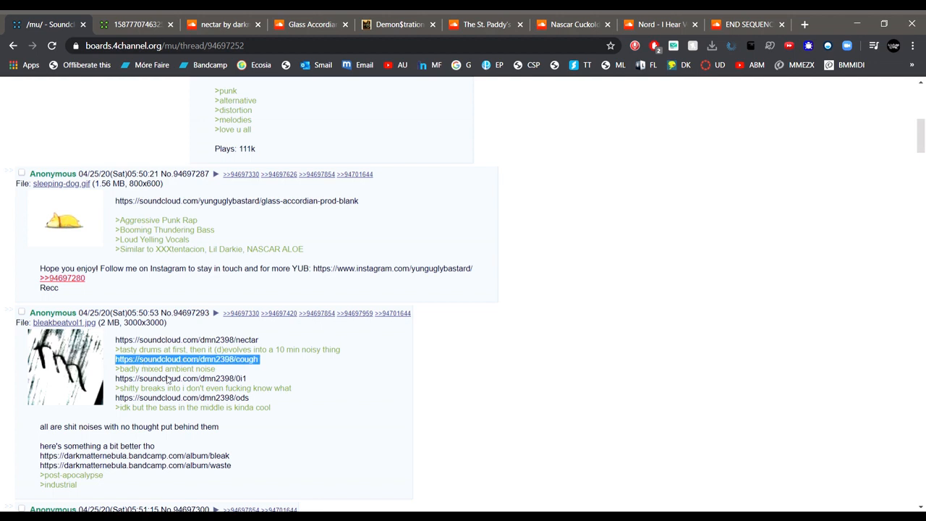
Play darkmatternebula's cough from the post, then start the untitled track 0/1
click(185, 359)
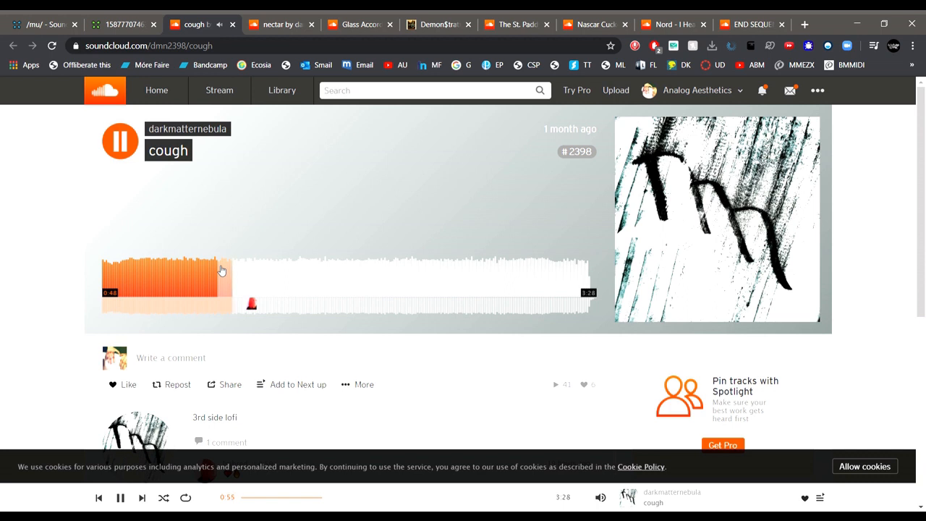
click(120, 140)
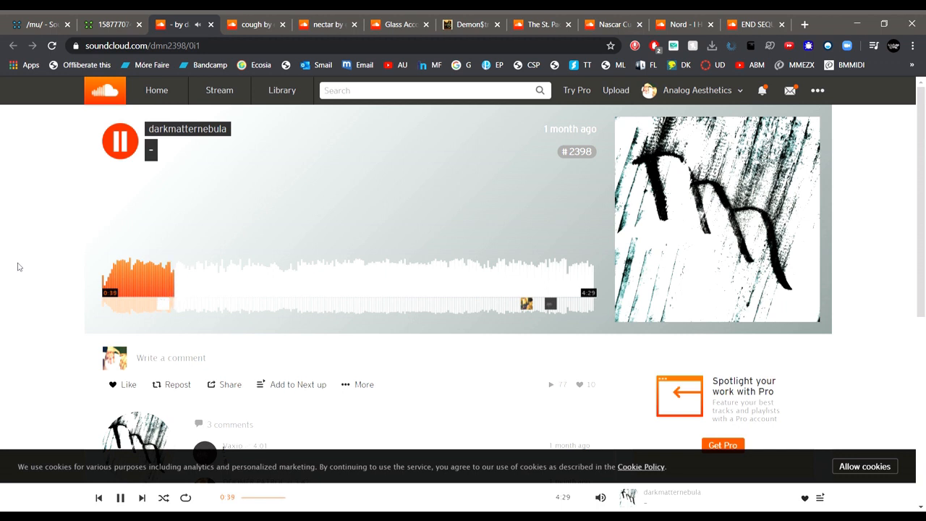
Pause the autoplayed track and like darkmatternebula's untitled track 0/1
click(586, 282)
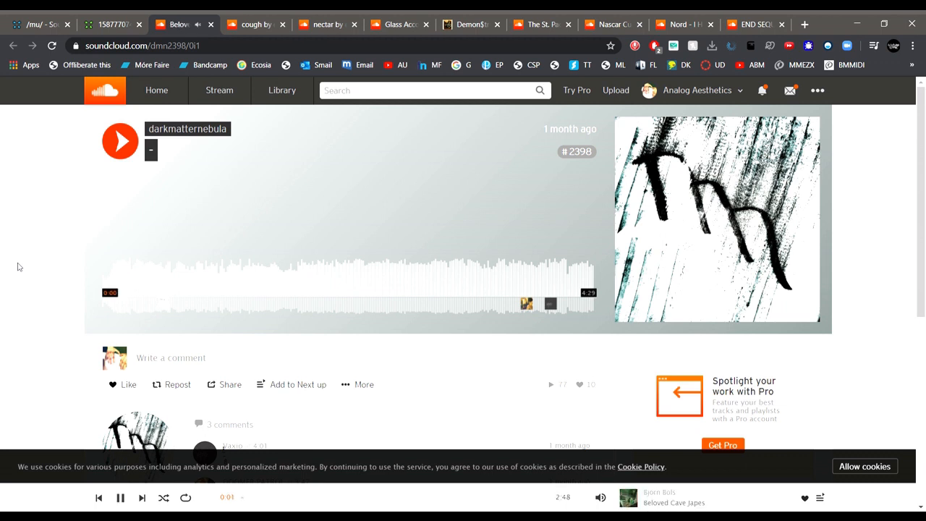
click(120, 497)
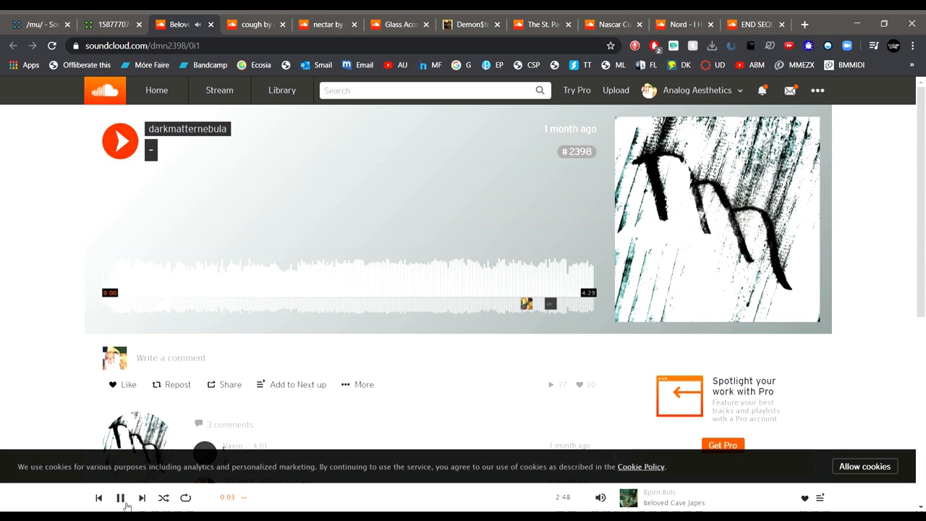
click(120, 497)
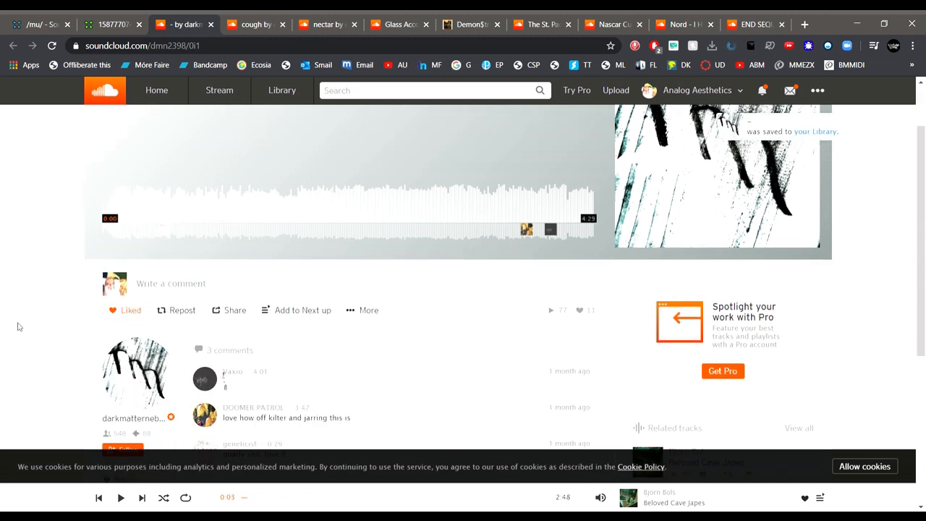
scroll(down, 3)
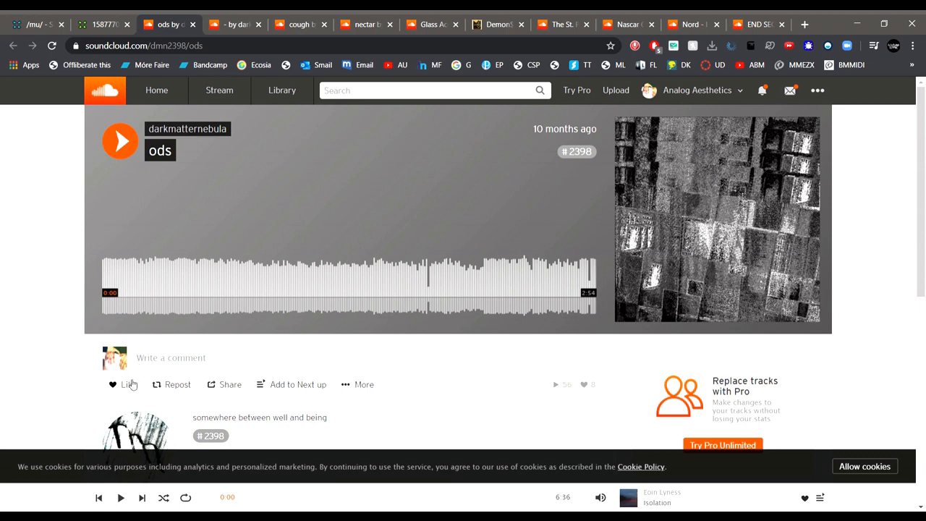
Like the ods track, then return to the /mu/ thread and scroll to the cm rv post
click(123, 385)
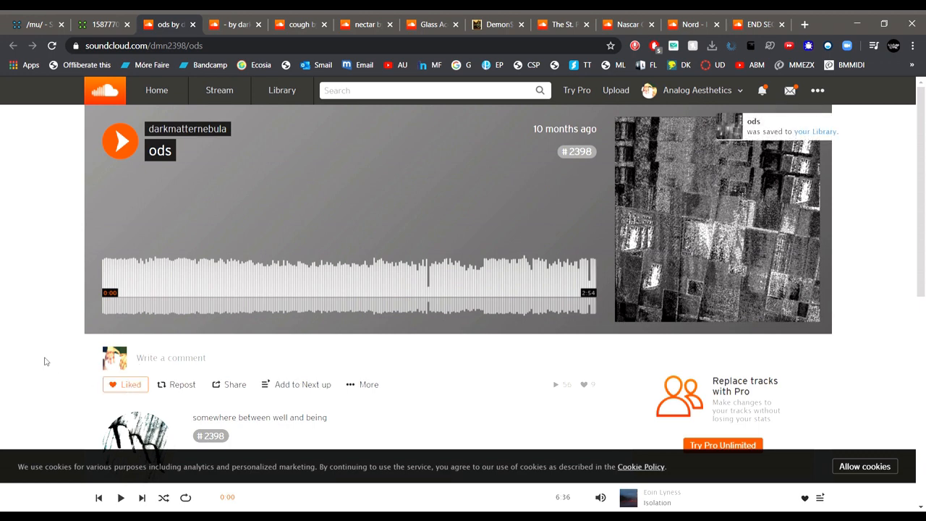
scroll(down, 3)
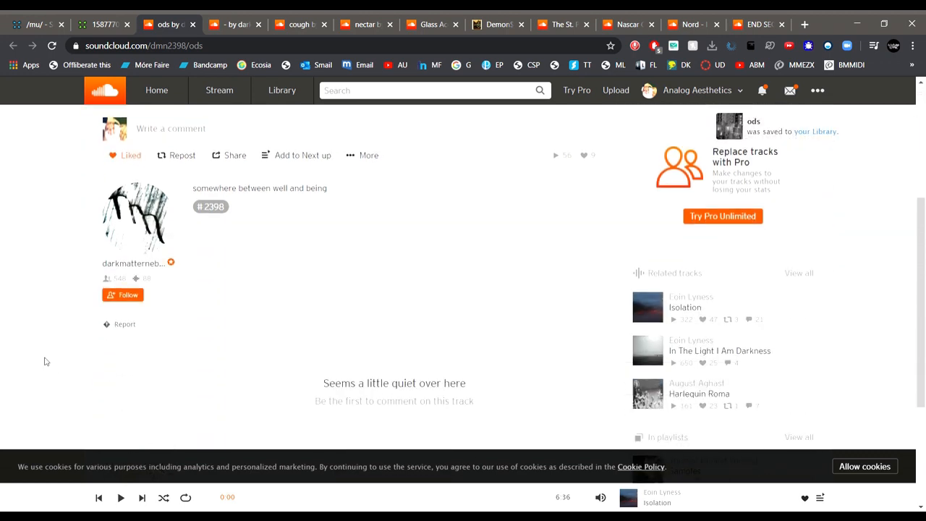
click(123, 296)
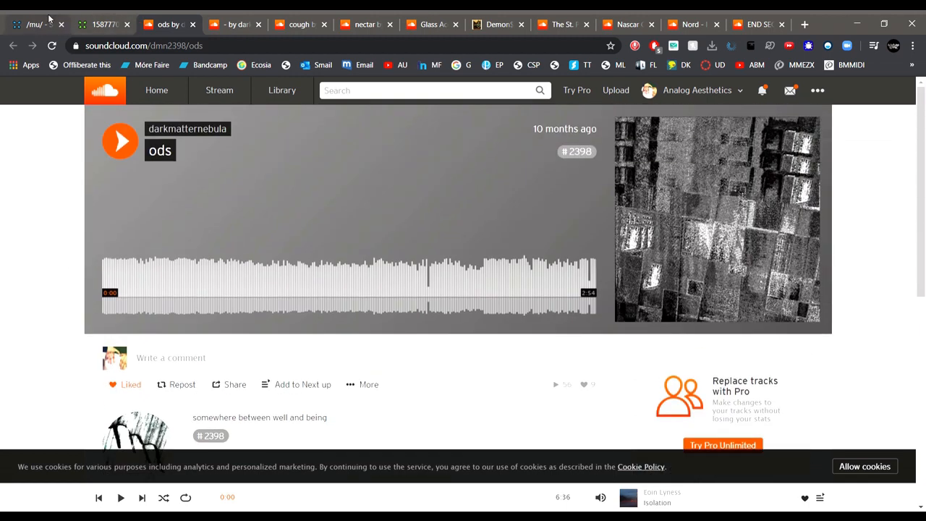
click(36, 23)
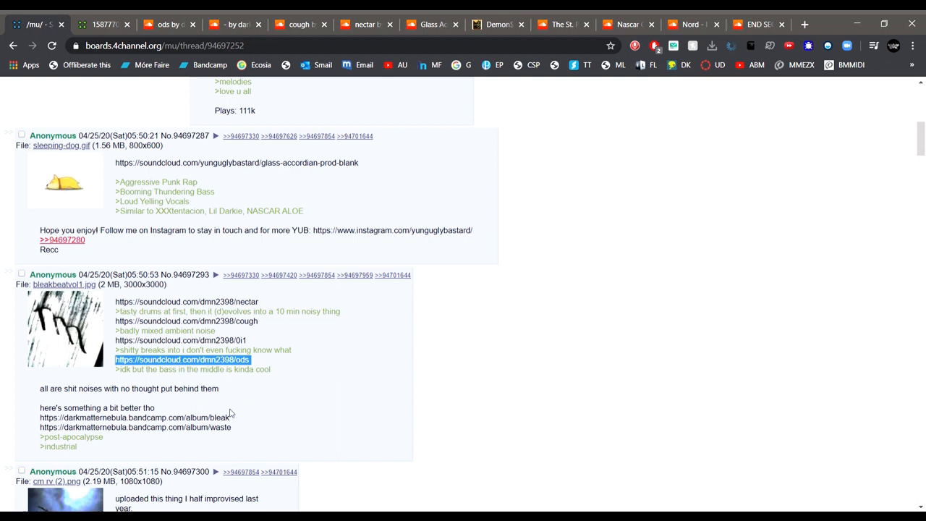
scroll(down, 3)
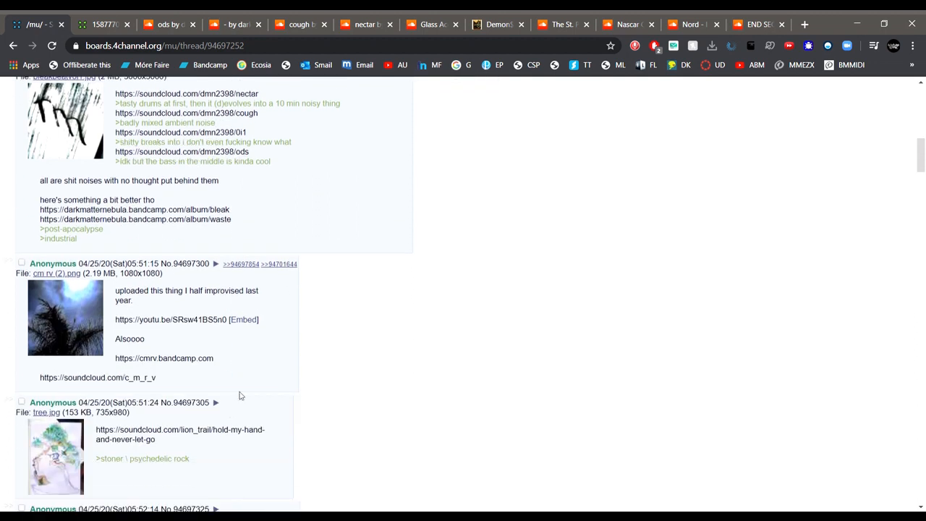
scroll(down, 3)
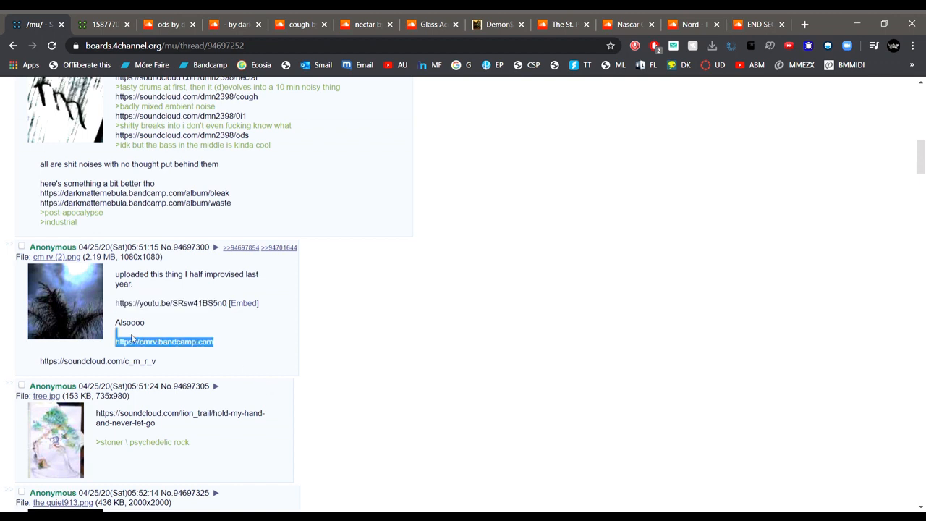
Play cm rv's track 3 on Bandcamp, look over the page, then open Lion Trail's Hold My Hand
click(163, 342)
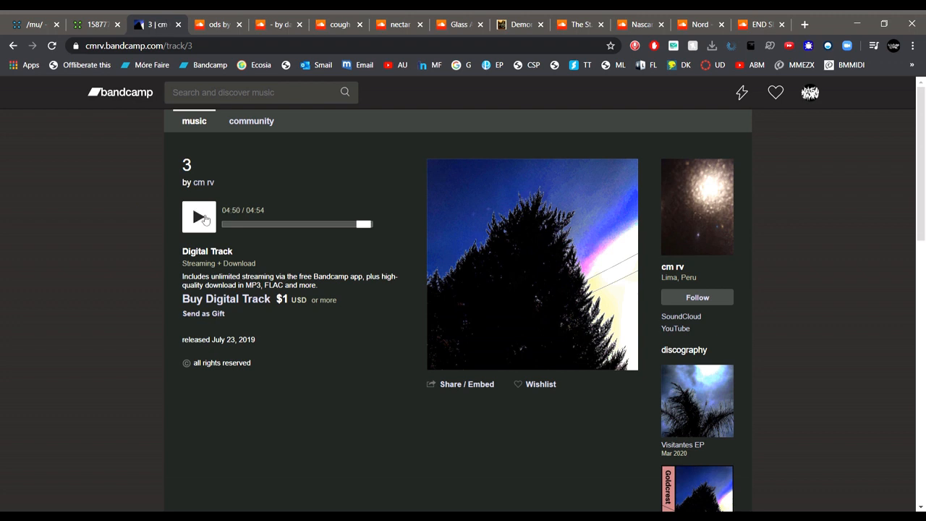
scroll(down, 3)
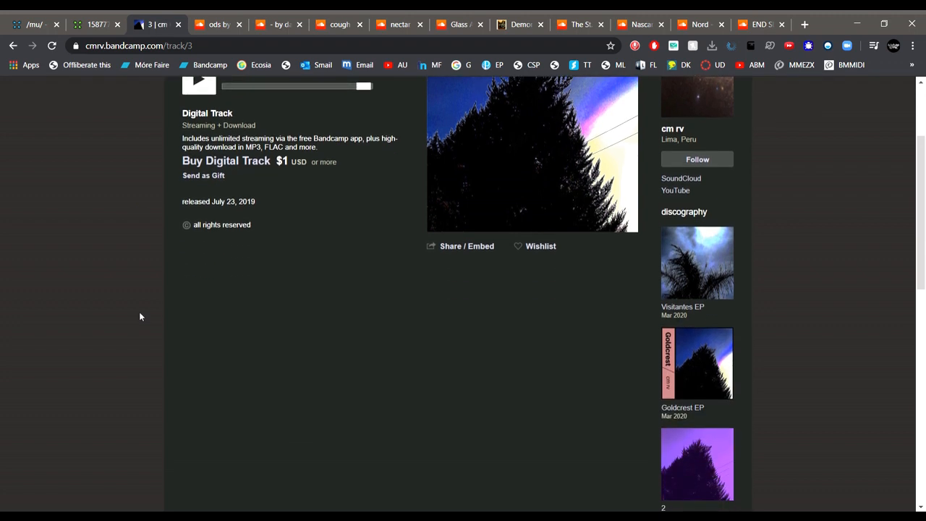
scroll(down, 3)
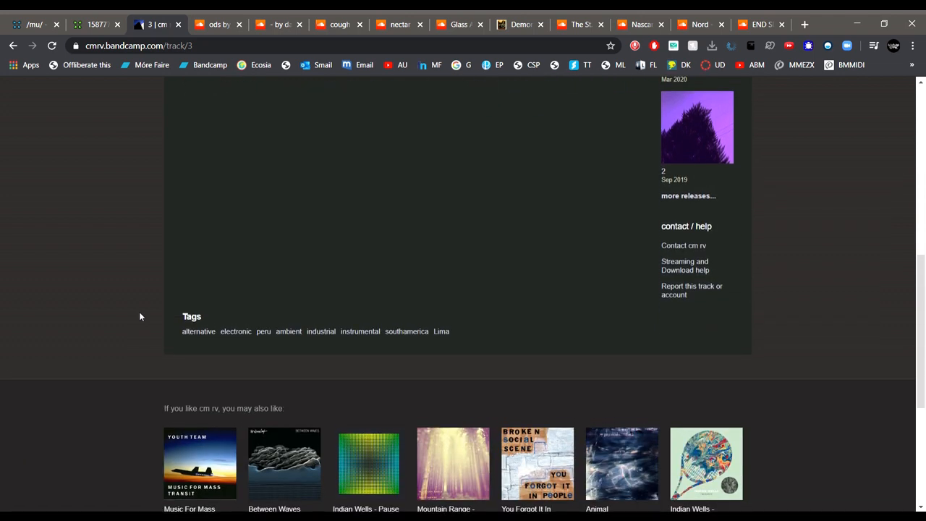
scroll(up, 3)
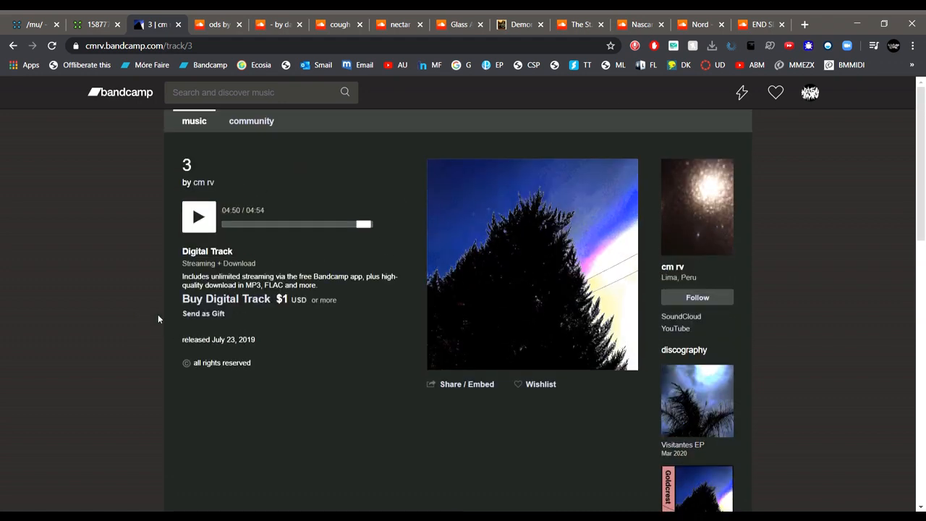
mouse_move(146, 318)
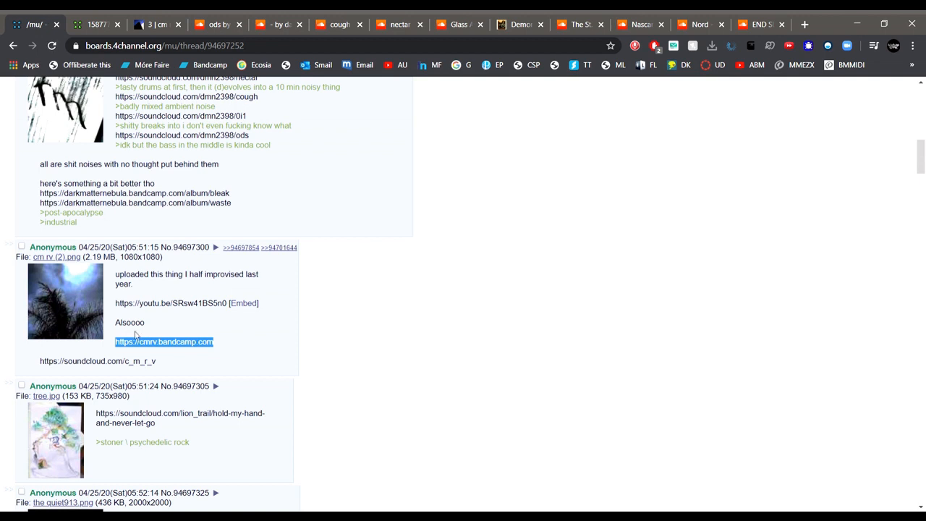
click(179, 414)
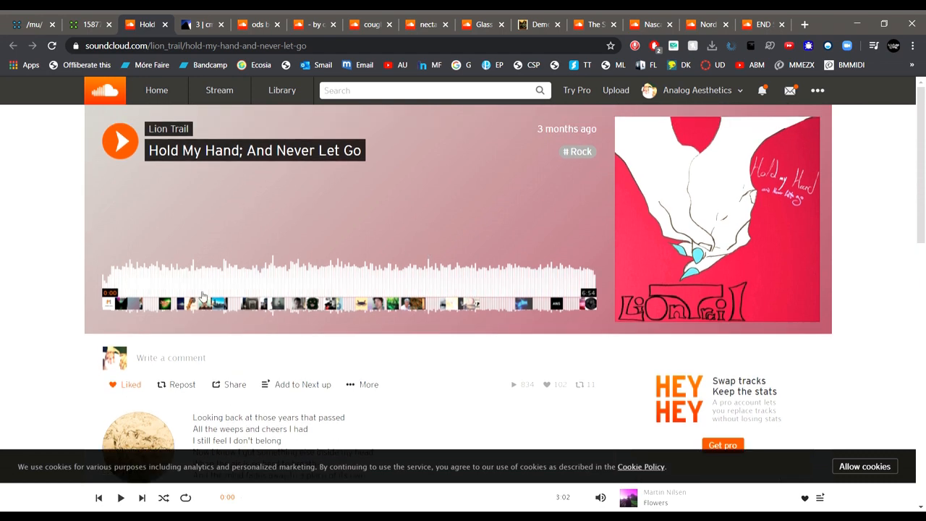
Return to the /mu/ board and open the /metal/ death edition thread
click(34, 23)
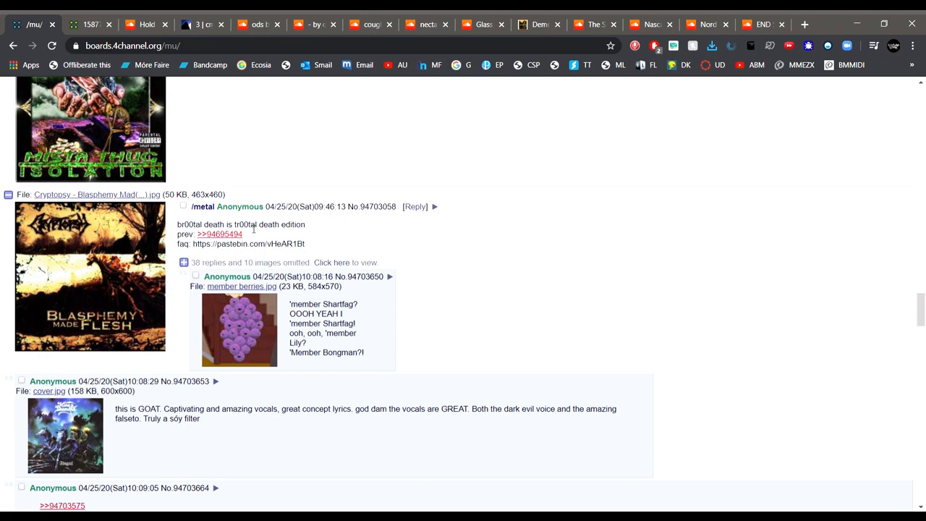
click(414, 206)
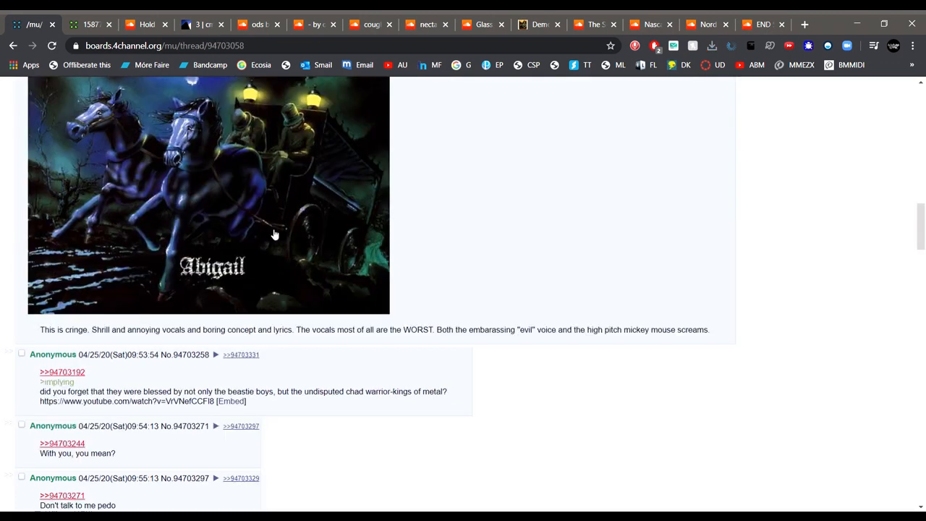
Scroll down through the /metal/ thread's posts arguing over an album's vocals
scroll(up, 3)
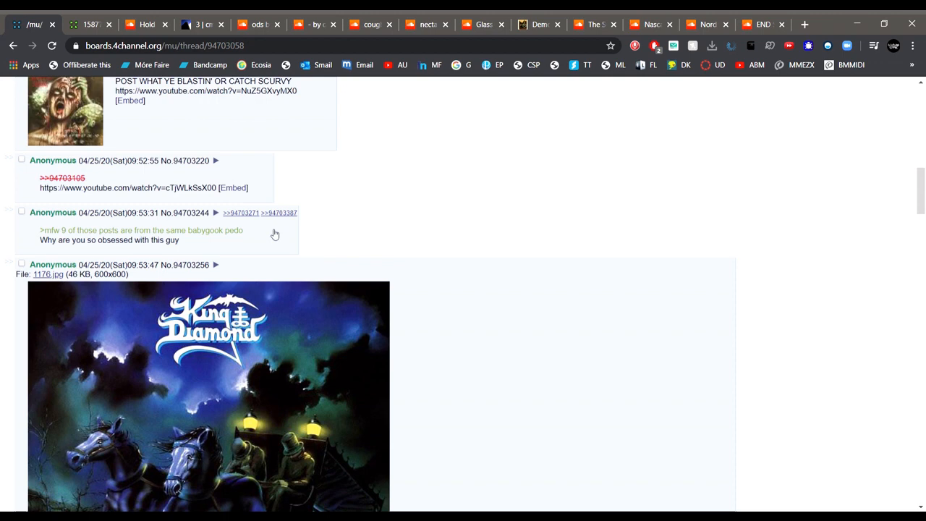
scroll(down, 3)
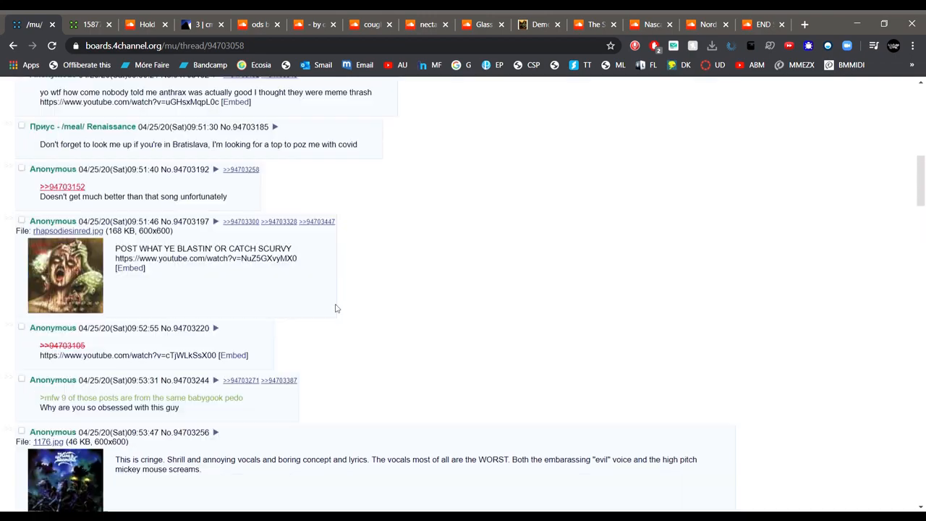
scroll(down, 3)
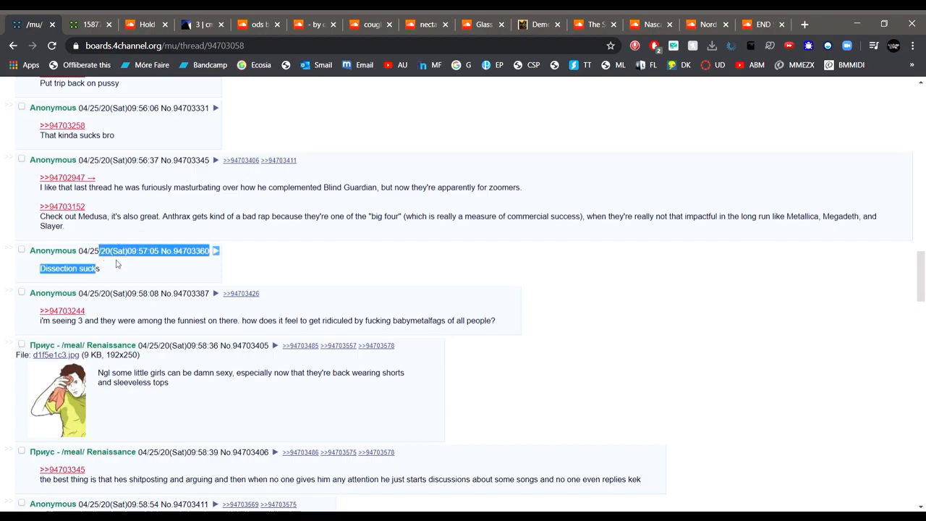
scroll(down, 3)
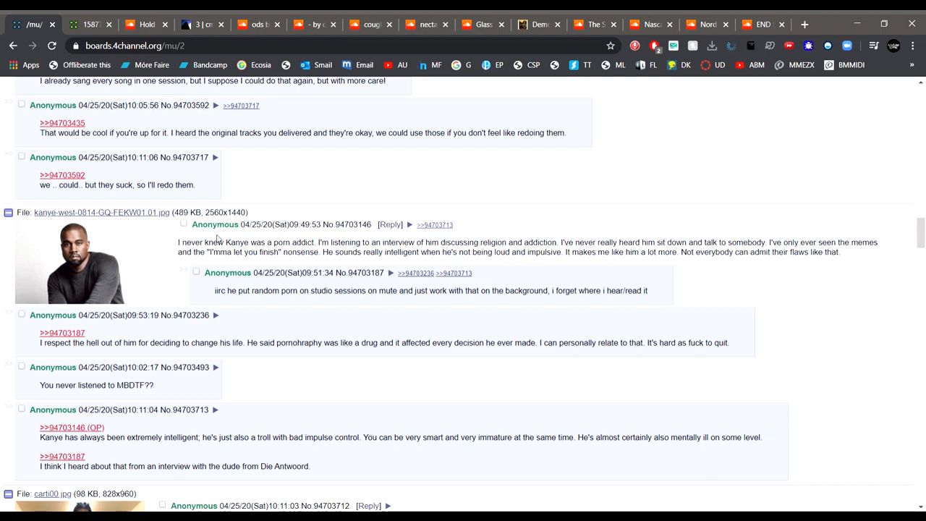
Look over /mu/ page 2 and scroll down page 3 to the BENEE Supalonely thread
drag(201, 242, 648, 289)
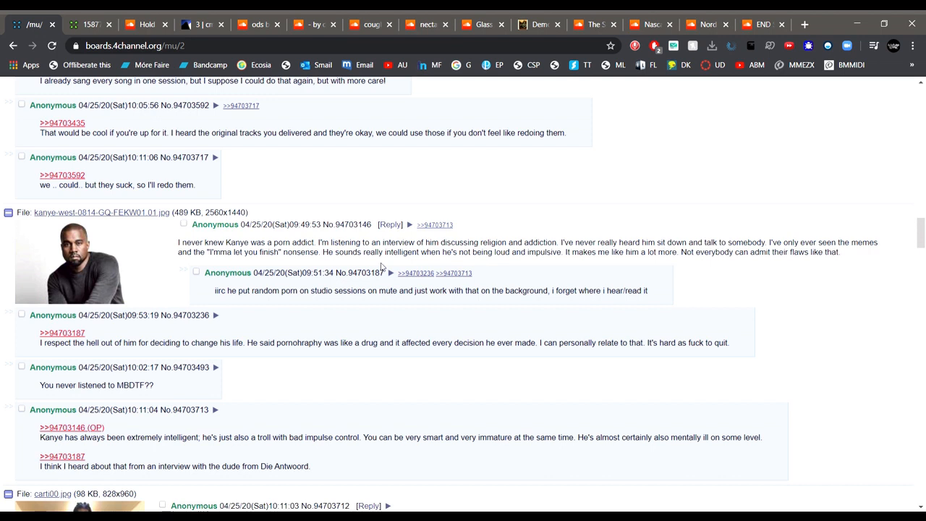
scroll(down, 3)
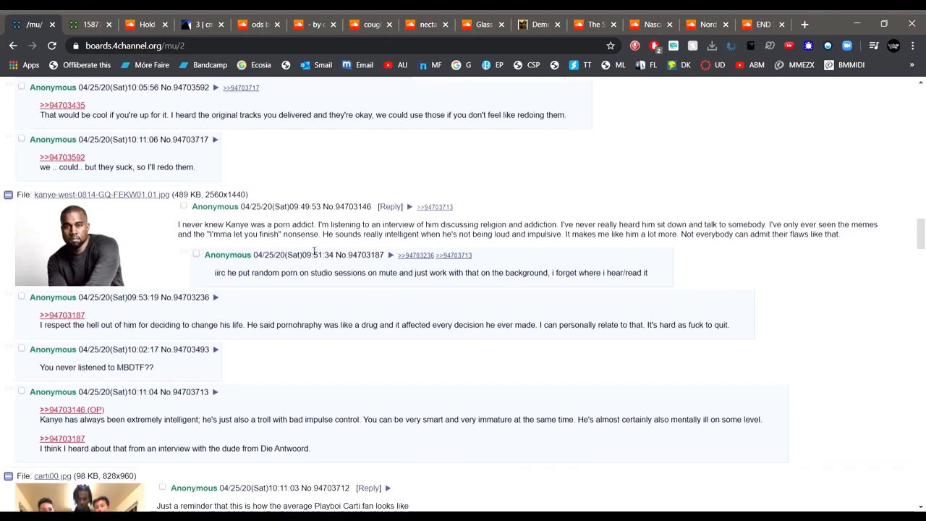
scroll(down, 3)
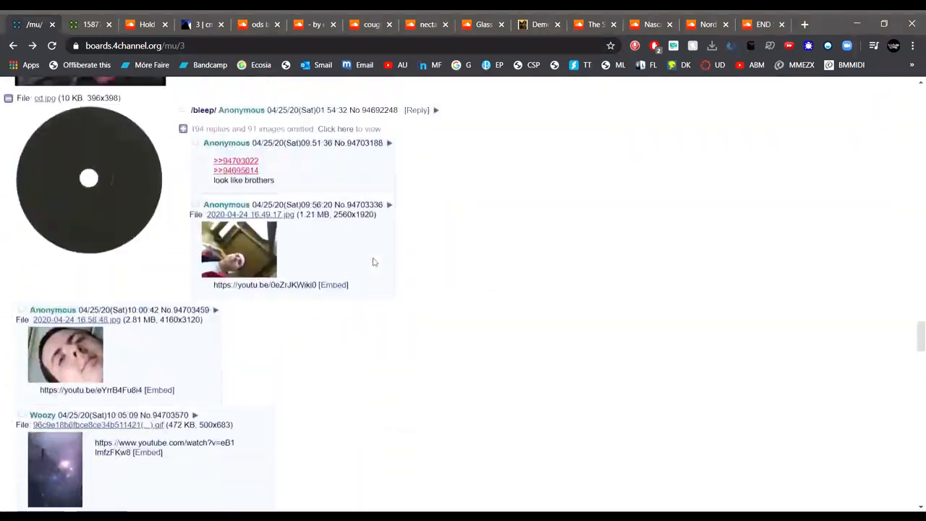
scroll(down, 3)
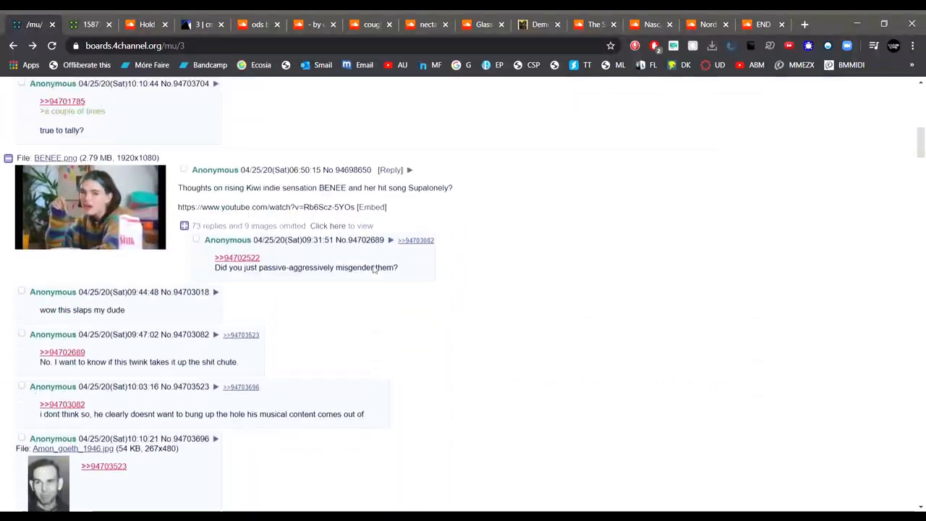